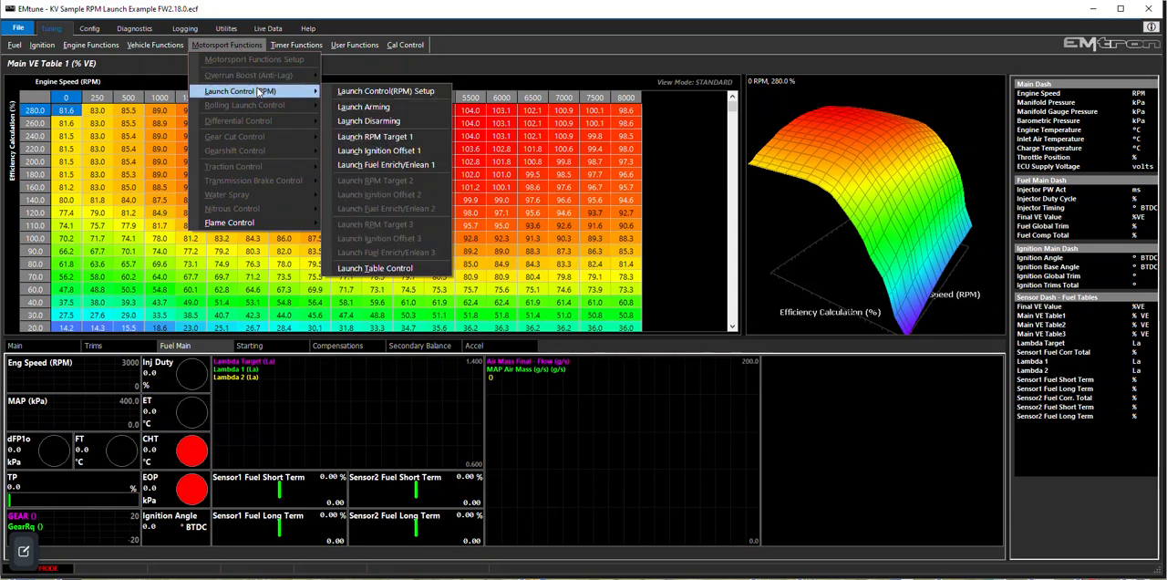
Step: Review the Launch Control (RPM) Setup, Arming and Disarming pages
click(386, 92)
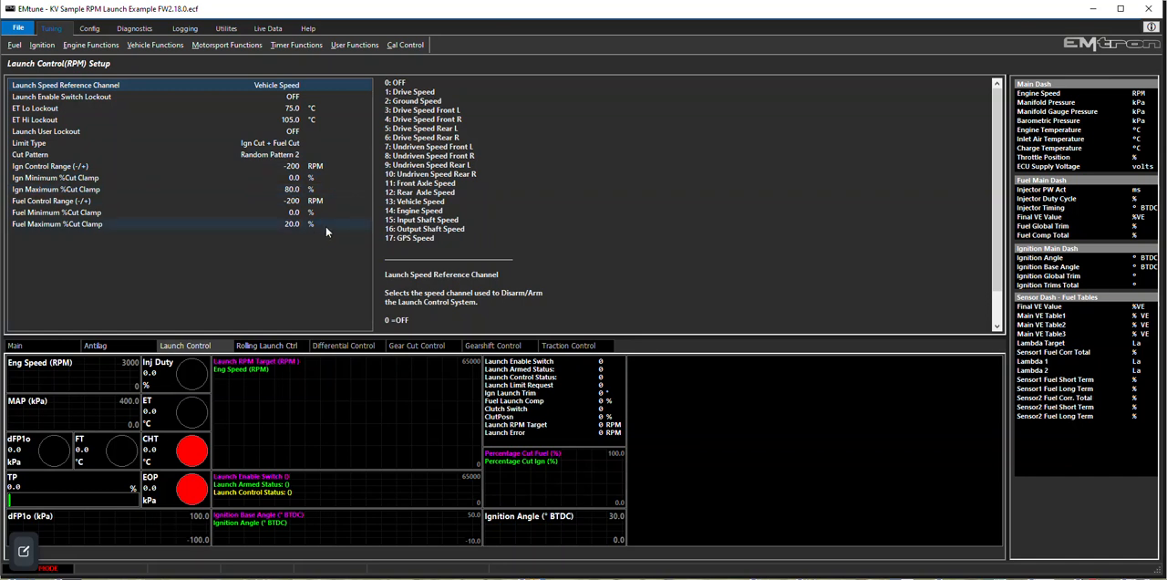
click(226, 43)
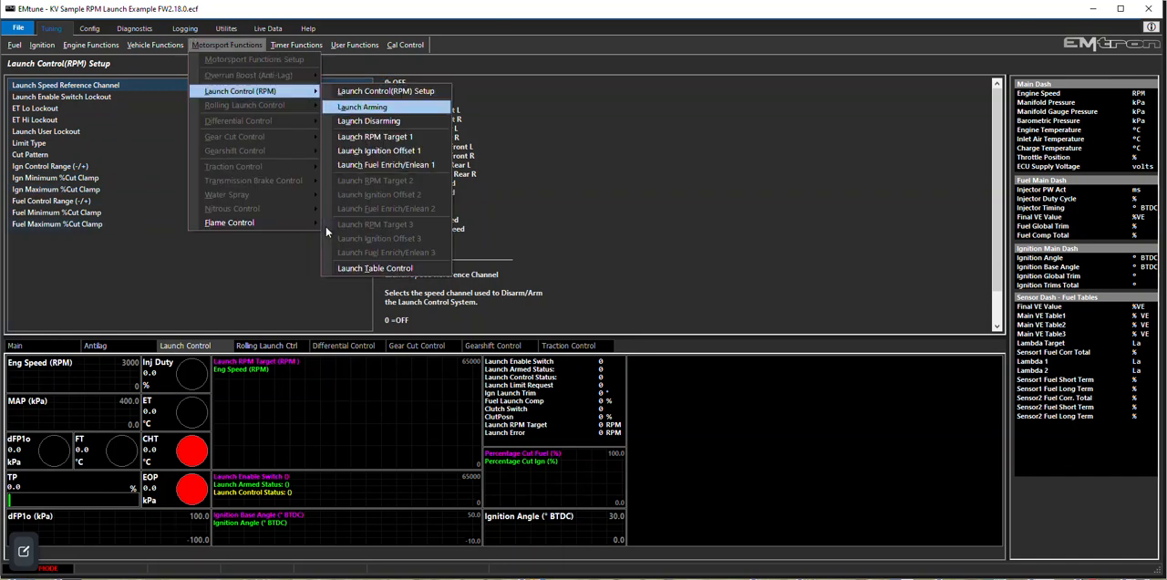
click(361, 105)
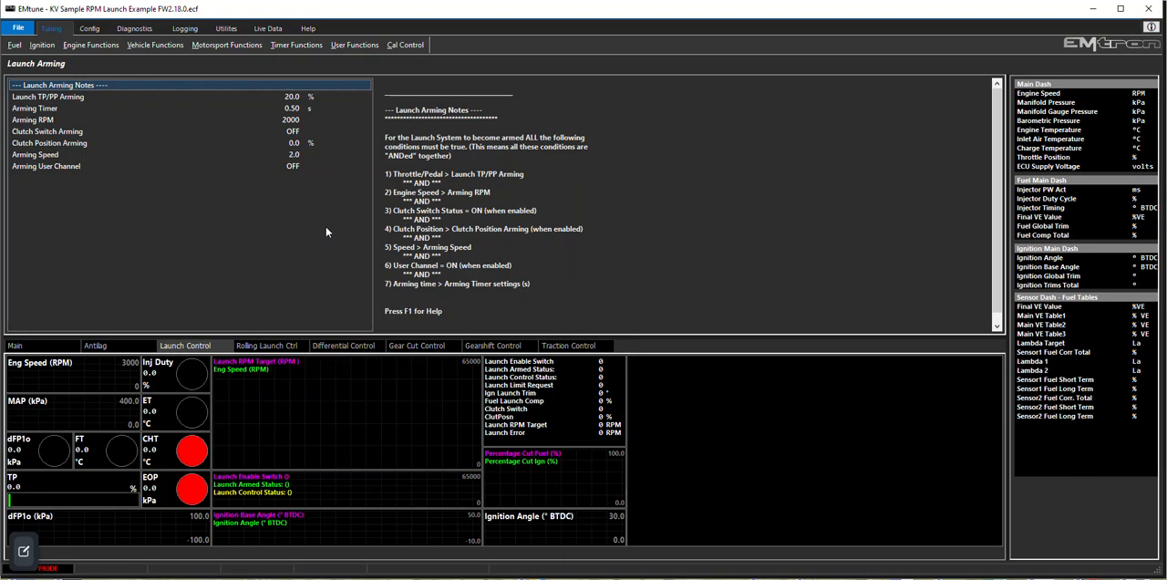
click(227, 44)
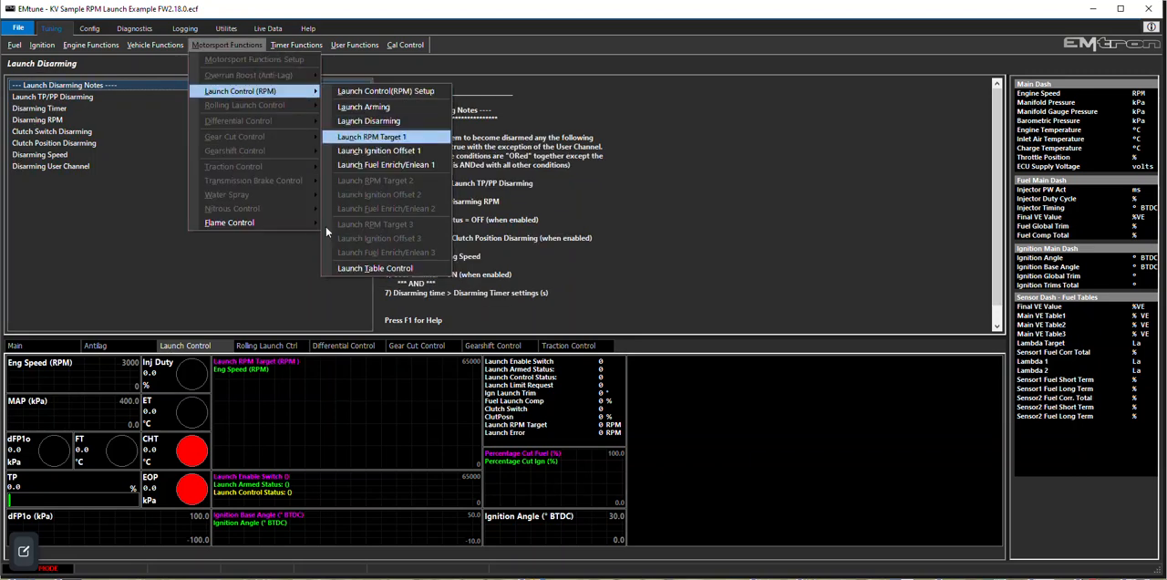
Step: Review the Launch RPM Target 1 table and show the Launch Ignition Offset 1 table
click(370, 135)
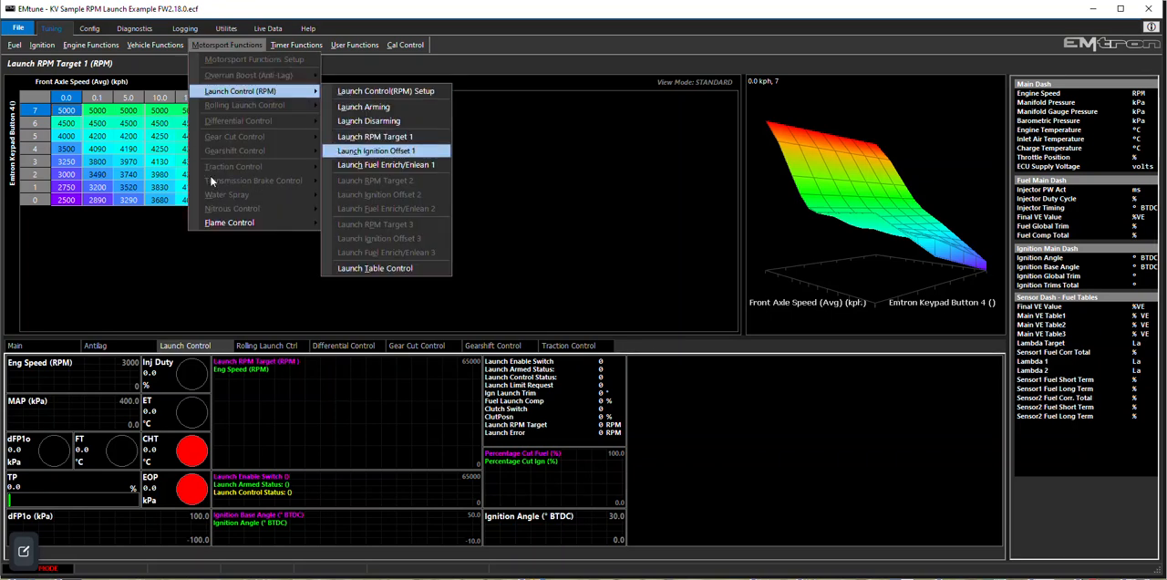
click(376, 149)
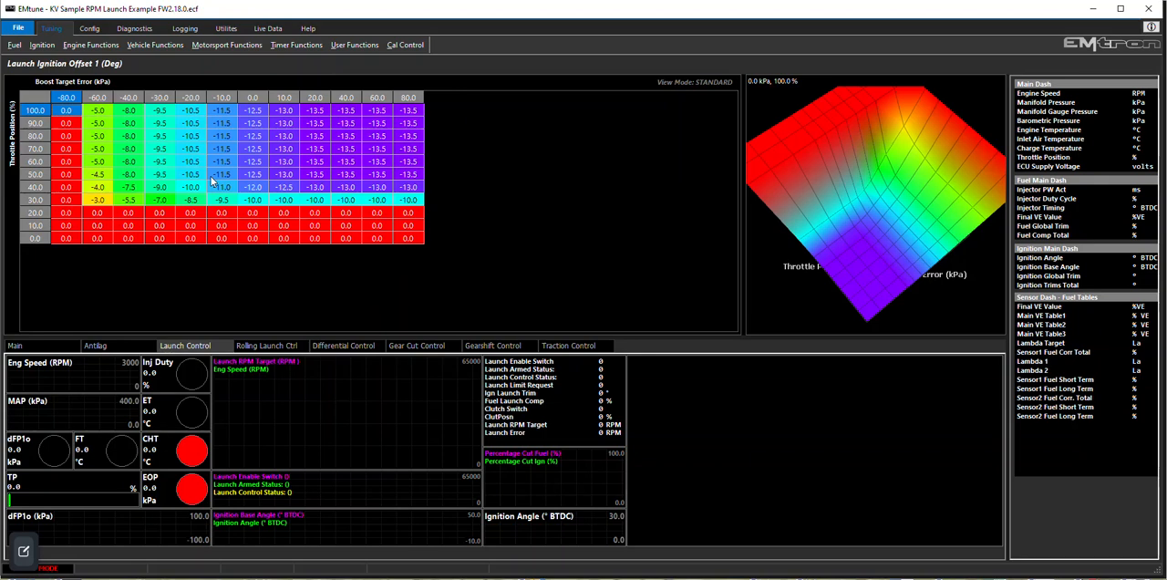
mouse_move(303, 193)
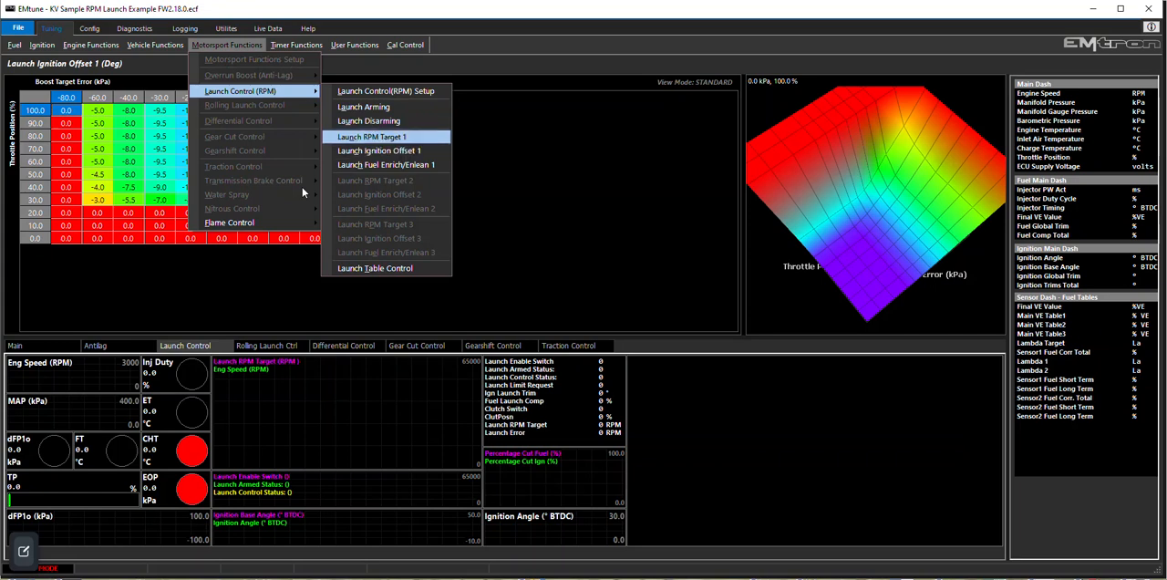
Step: Load the newer sample calibration showing the Engine Torque Setup page
click(370, 135)
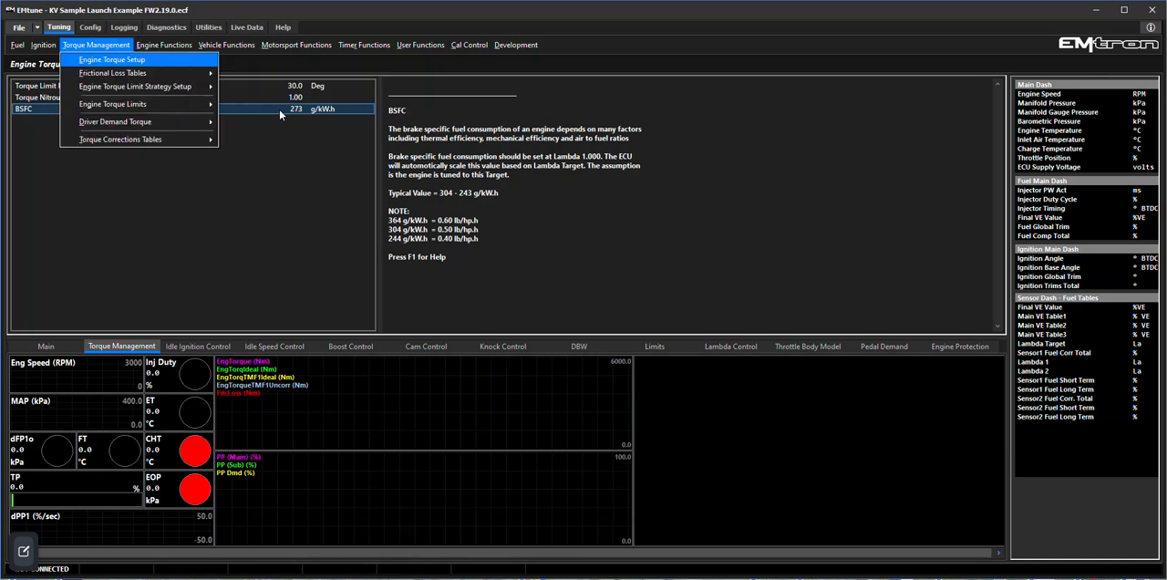
mouse_move(113, 73)
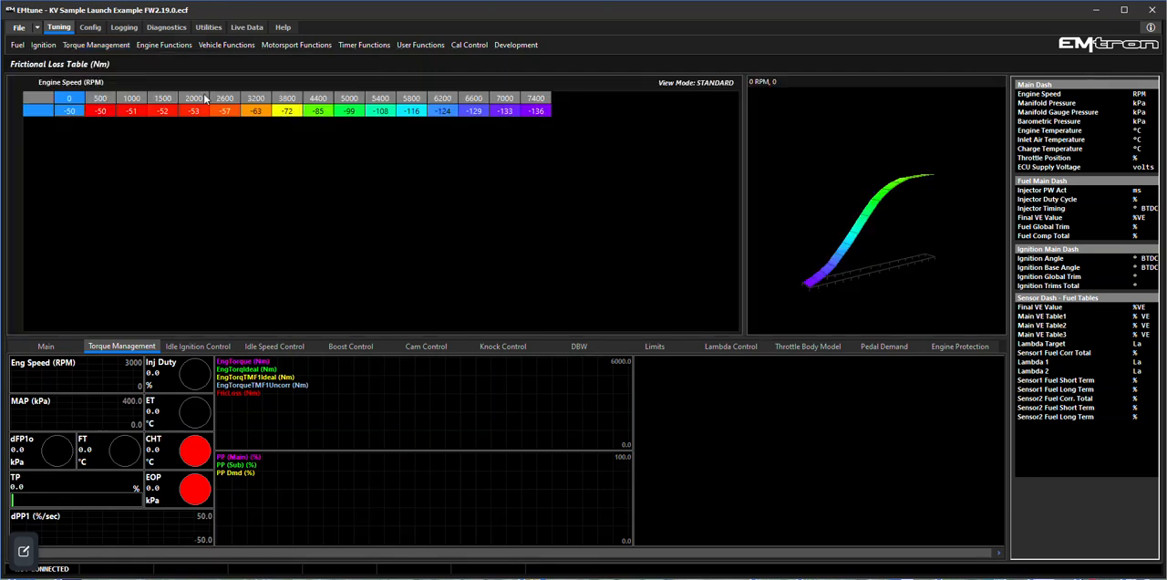
Step: Add an engine torque channel to the torque trend plot via the Channel Selector, searching 'torque'
click(193, 99)
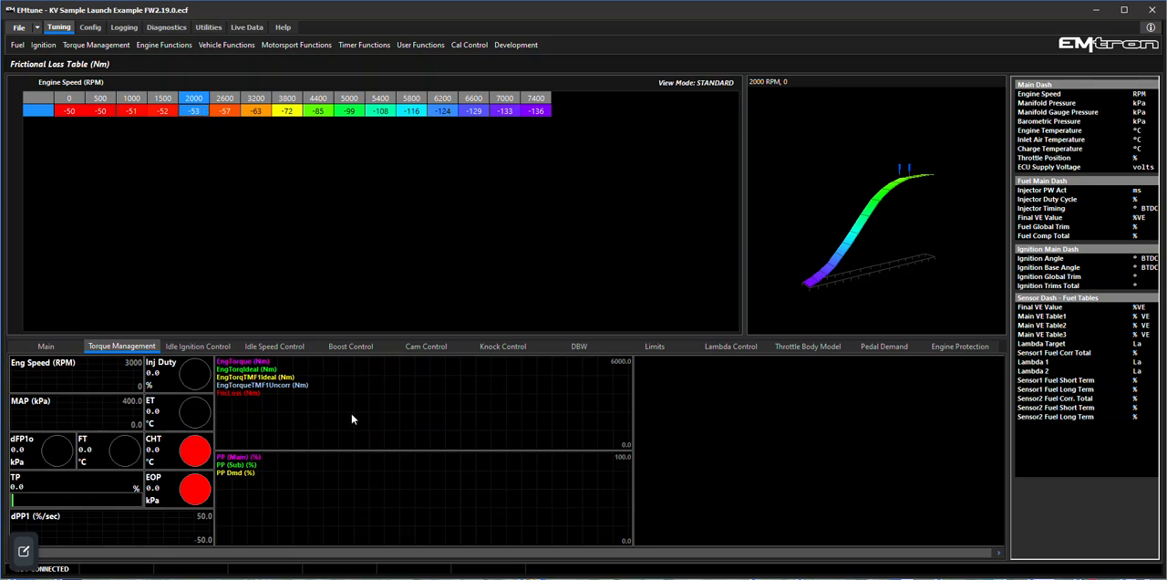
right_click(354, 420)
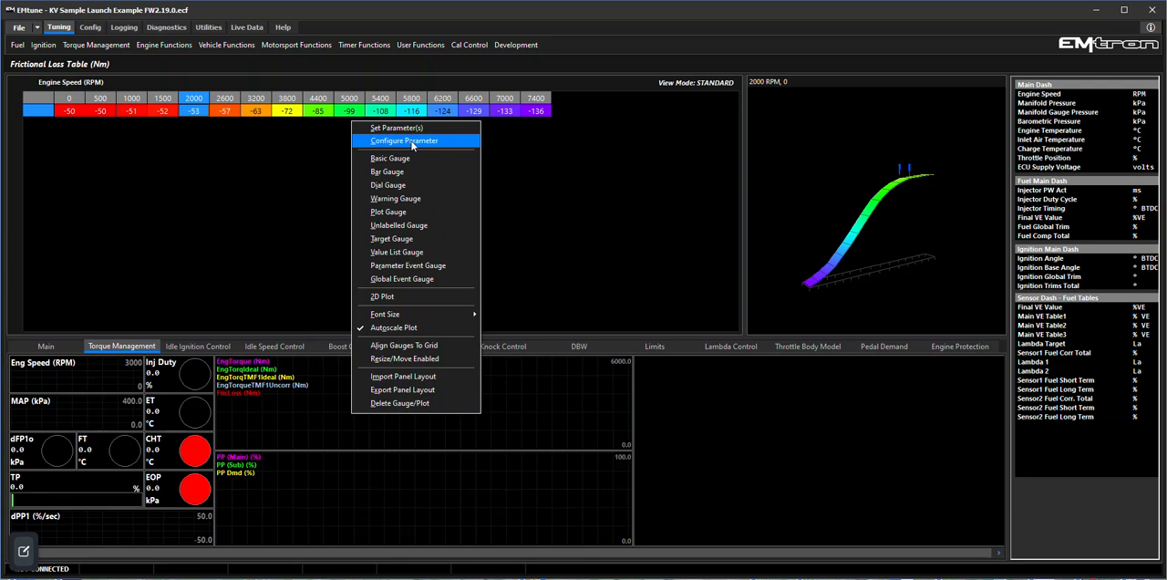
click(405, 140)
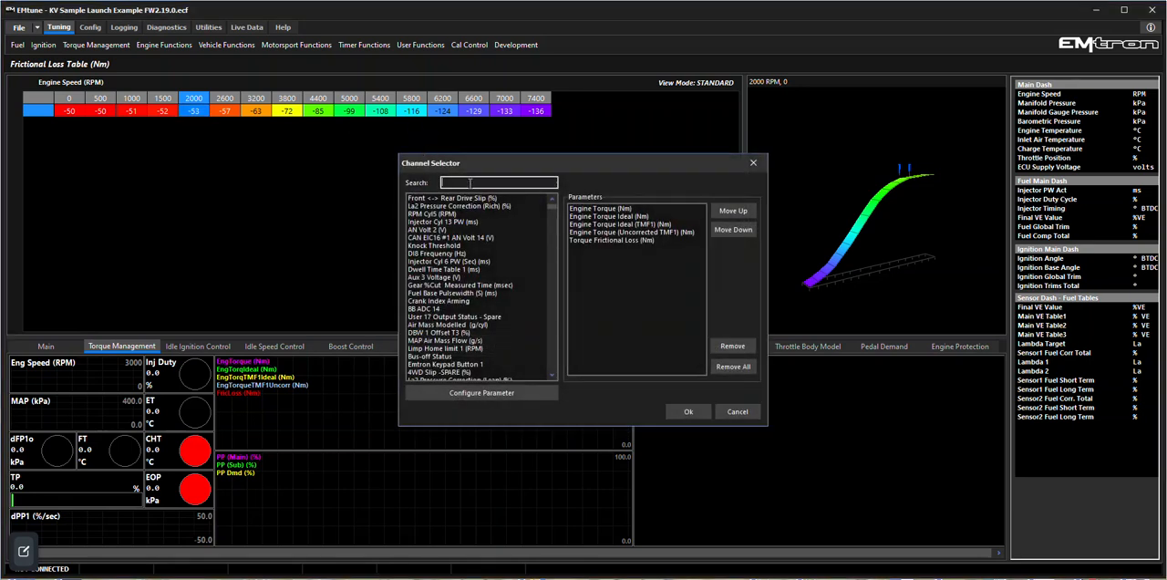
text(torqu)
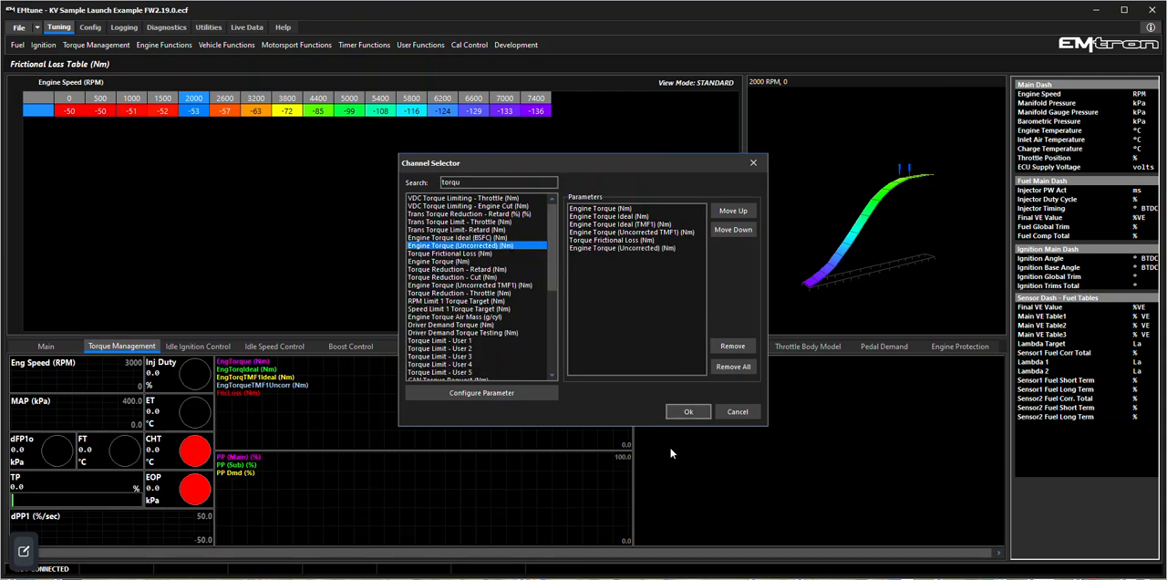
click(690, 412)
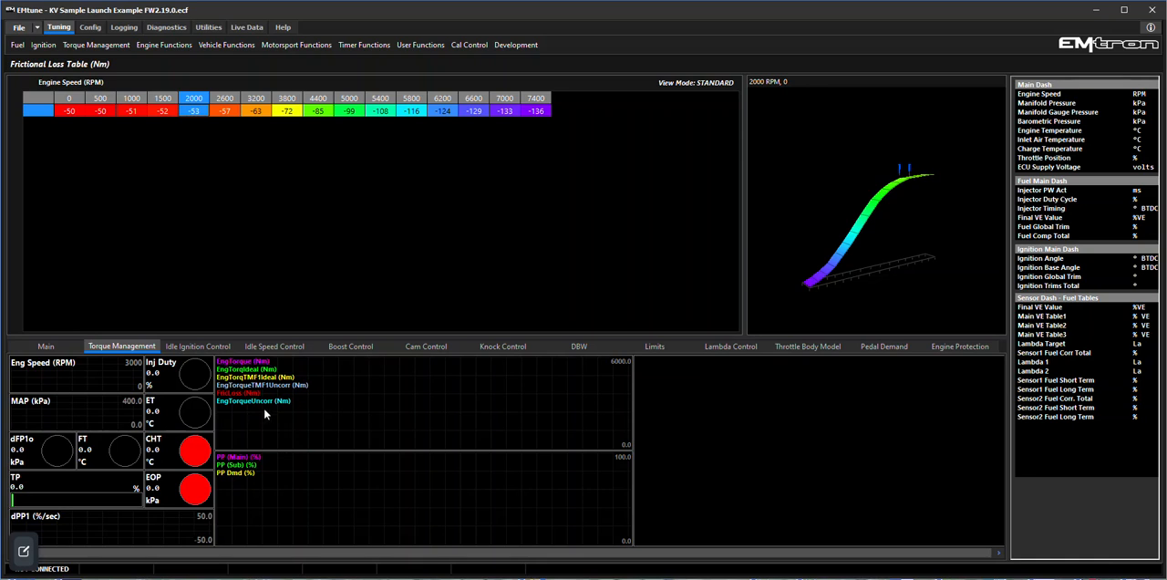
mouse_move(281, 463)
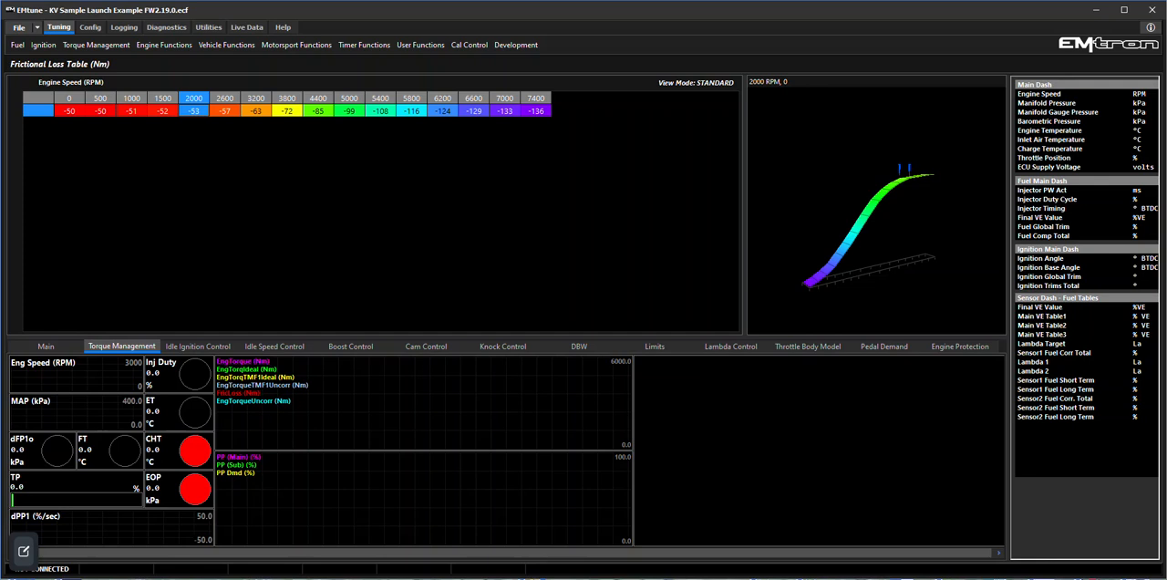
mouse_move(148, 208)
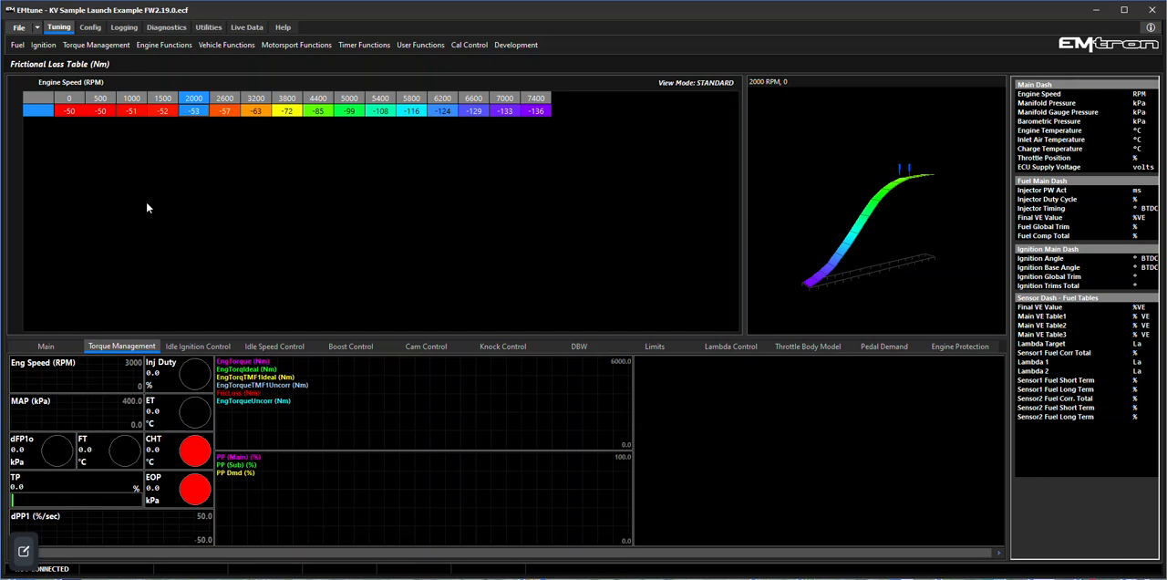
Step: Show the Frictional Loss Offset 1 table with zero offsets across engine oil temperature
click(95, 44)
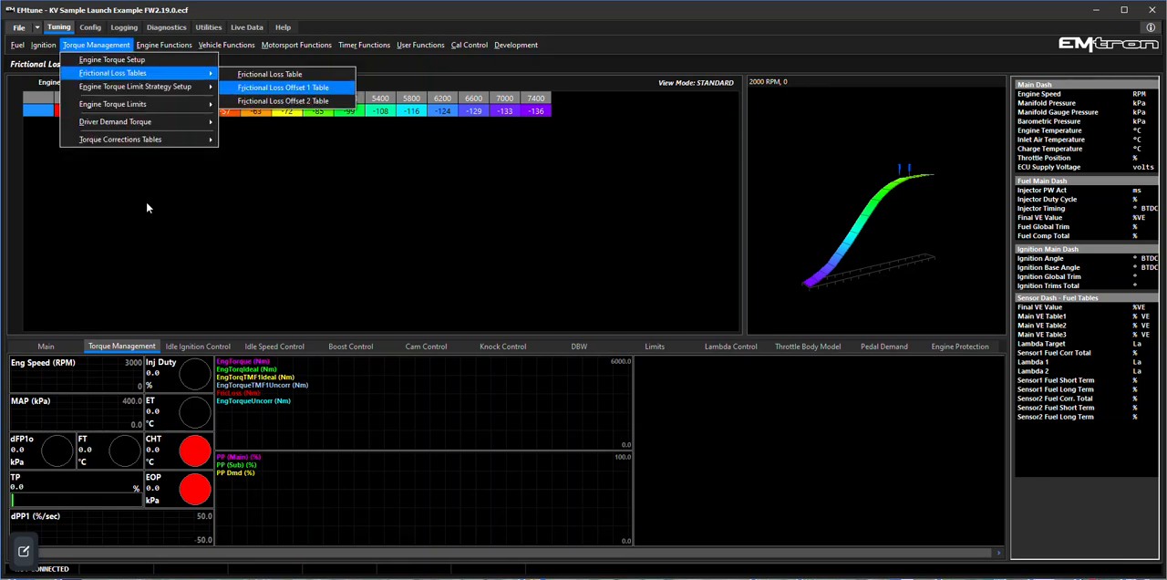
click(283, 87)
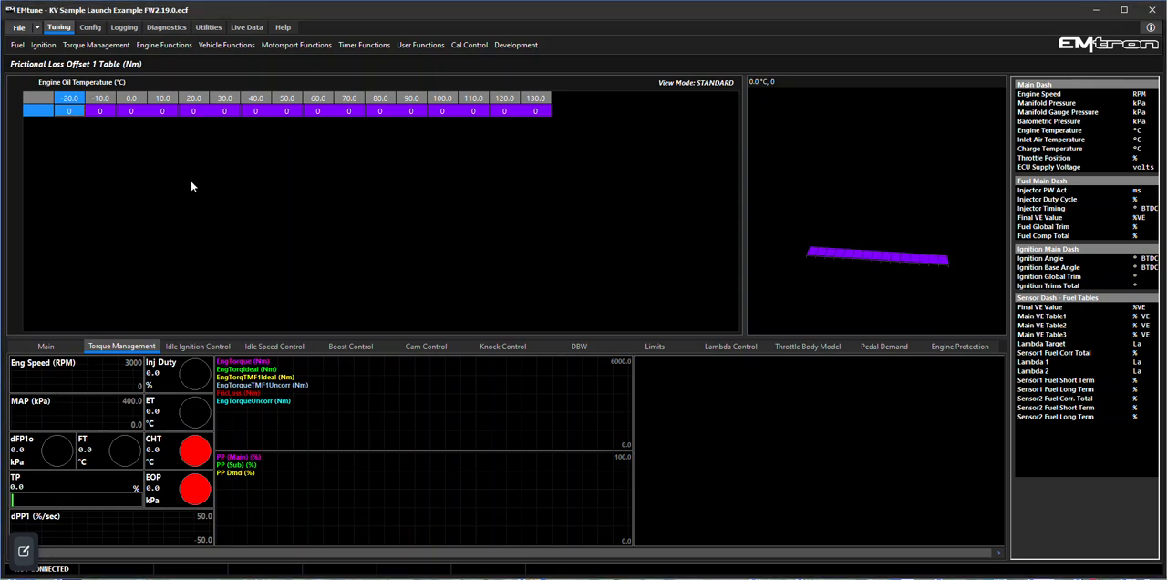
click(95, 44)
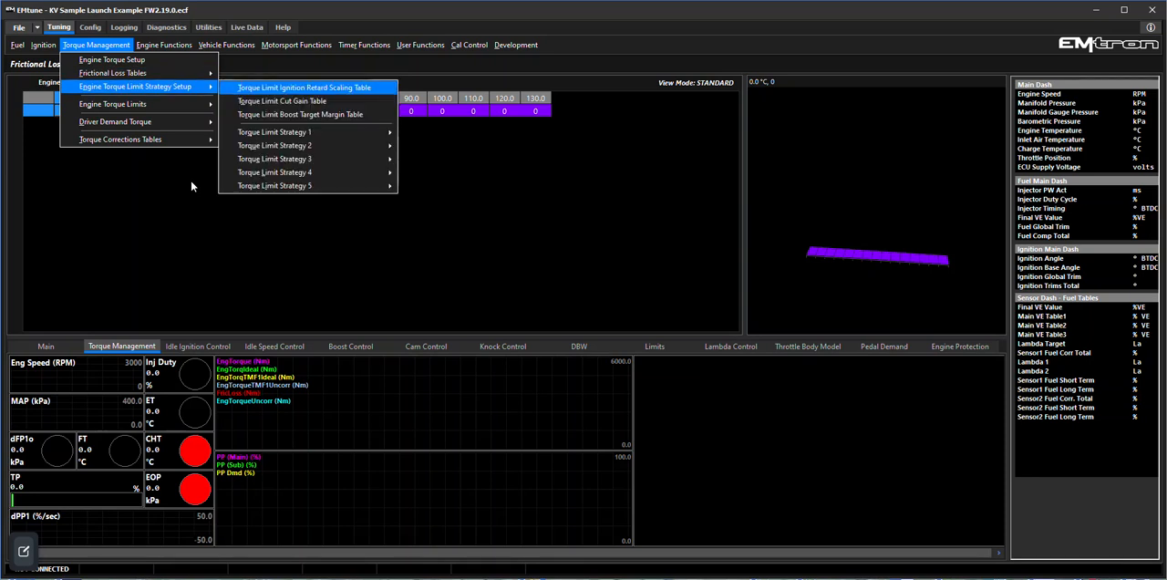
Step: Show the Torque Limit Ignition Retard Scaling Table mapping torque reduction to retard degrees
click(302, 88)
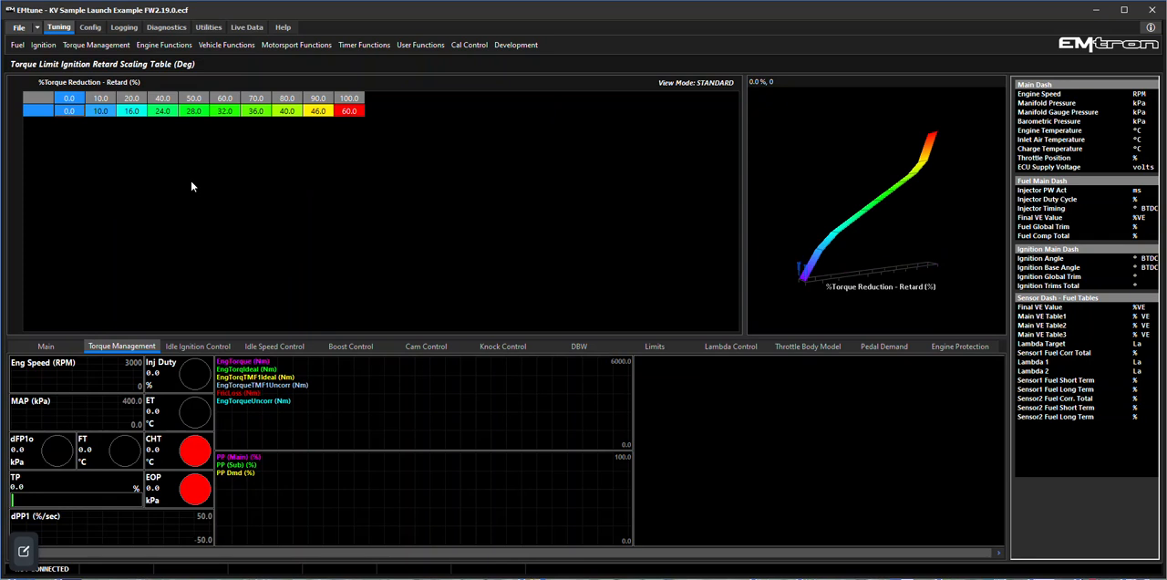
mouse_move(222, 150)
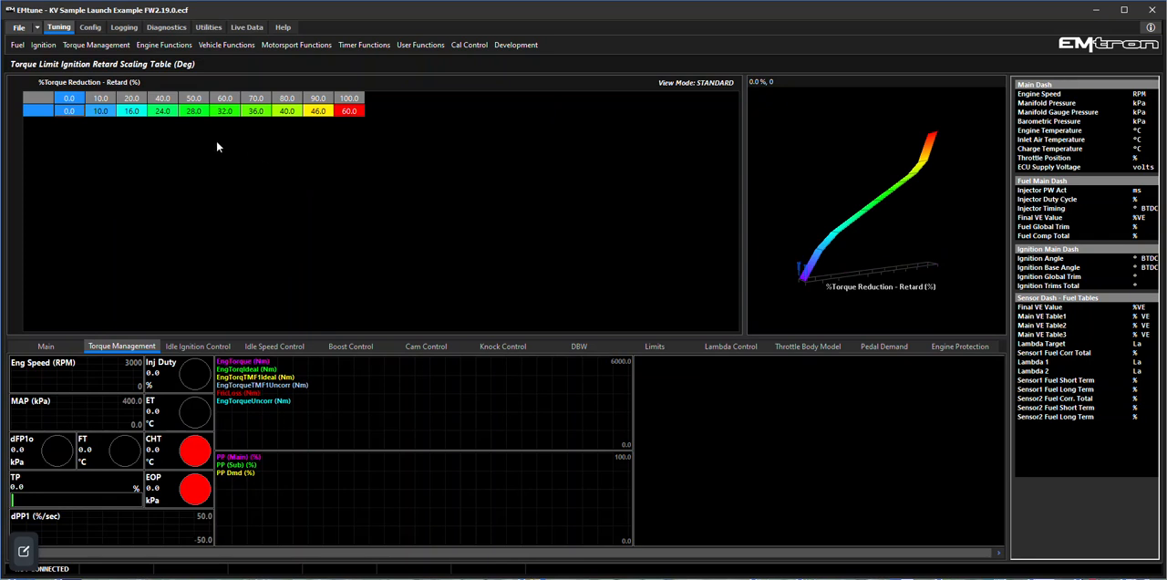
mouse_move(175, 336)
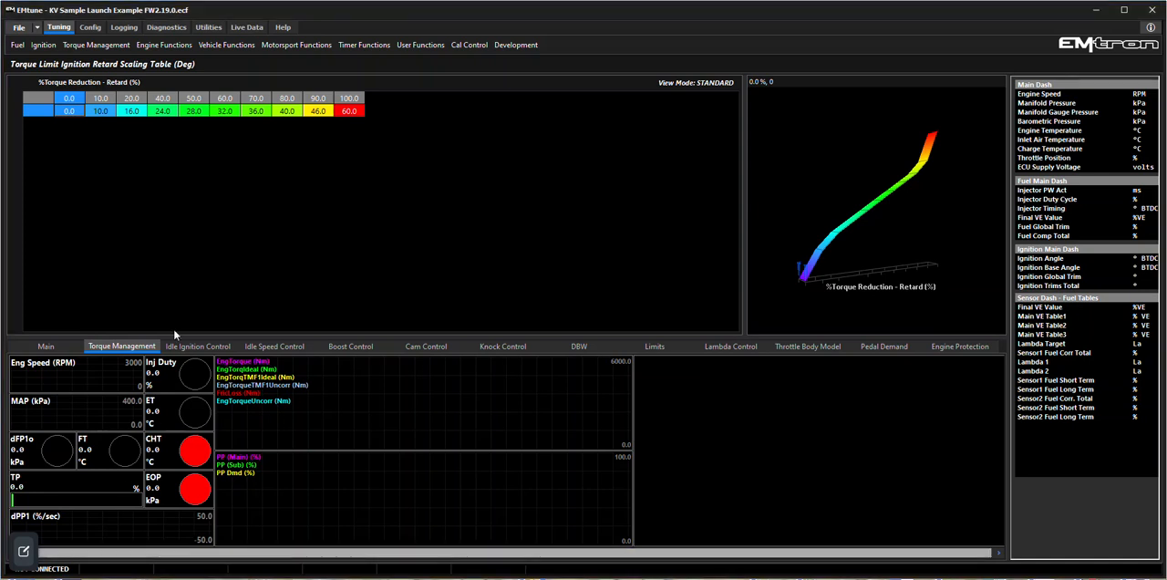
mouse_move(198, 252)
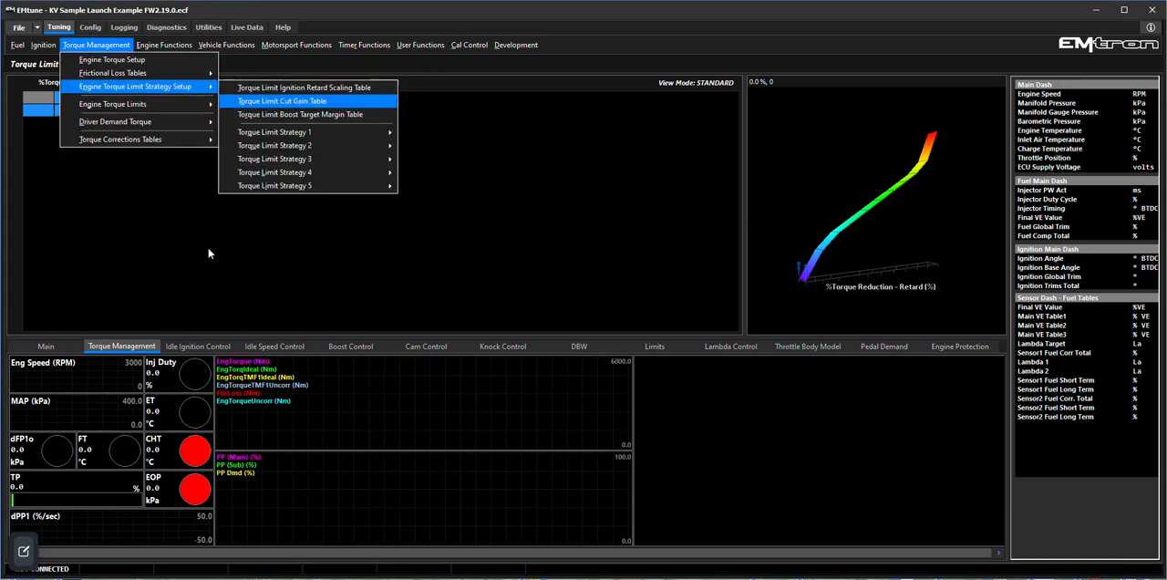
mouse_move(299, 115)
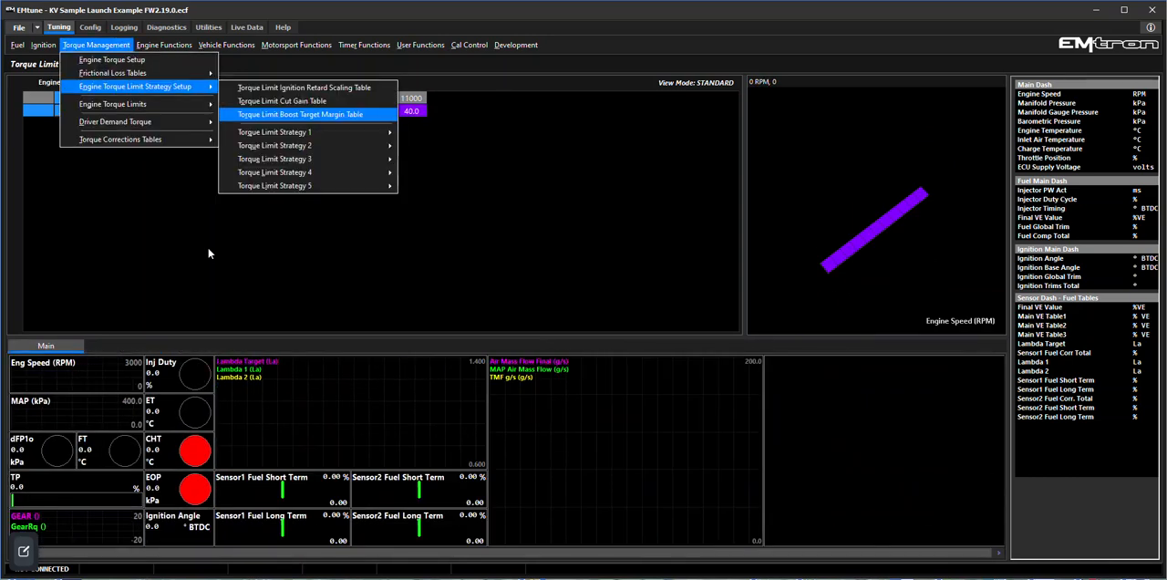
Step: Review Torque Limit Strat 1: Fuel/Ign Cutting priority, Fuel + Ign cut type, Random Pattern 2, 20% cut ratio
click(281, 101)
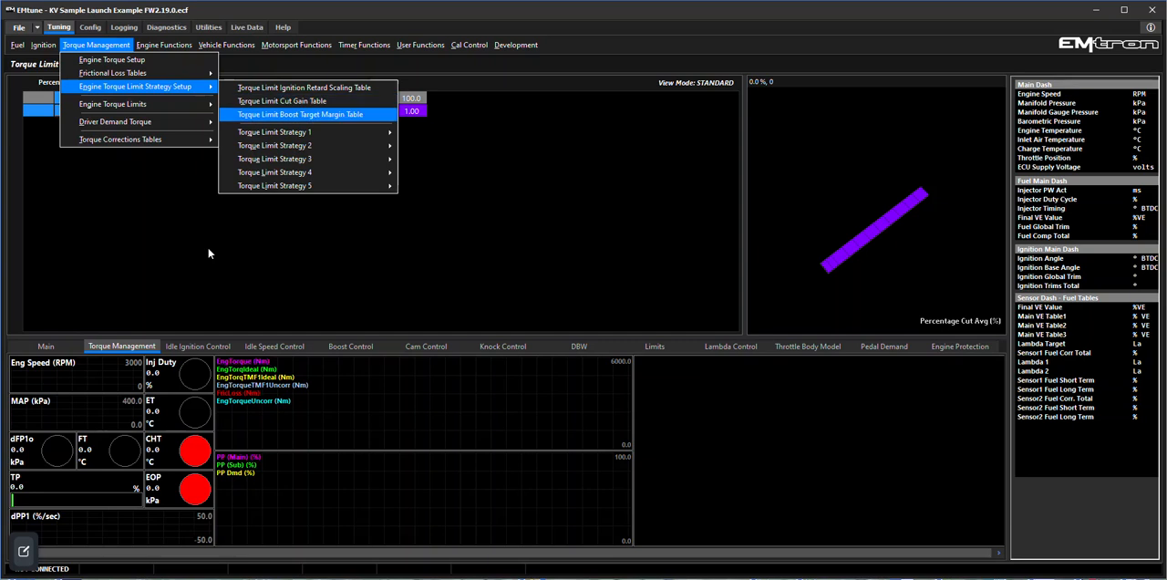
mouse_move(274, 132)
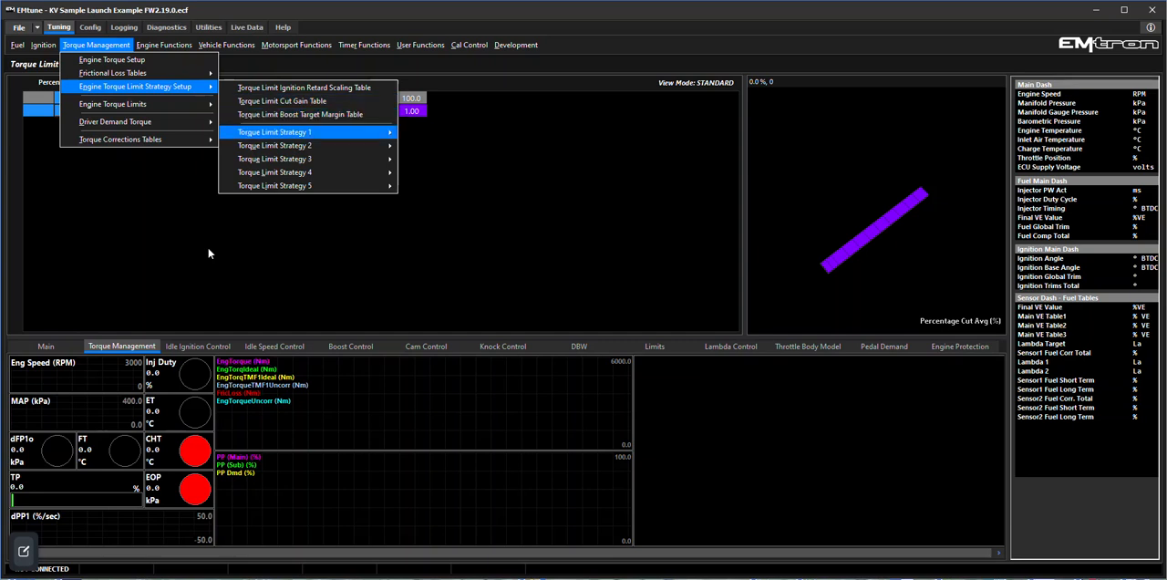
mouse_move(274, 131)
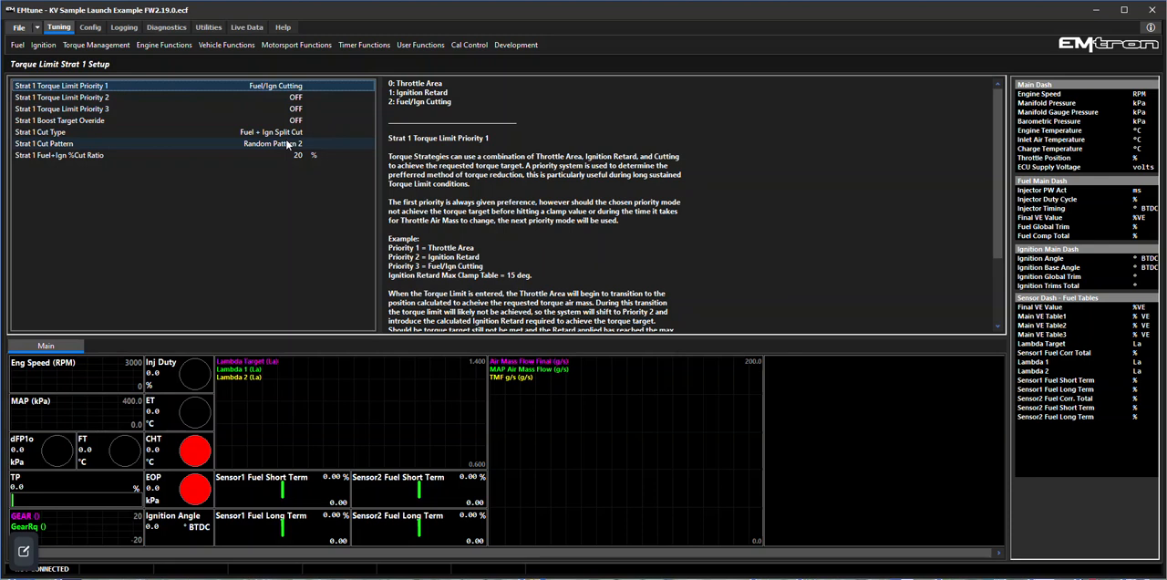
click(183, 131)
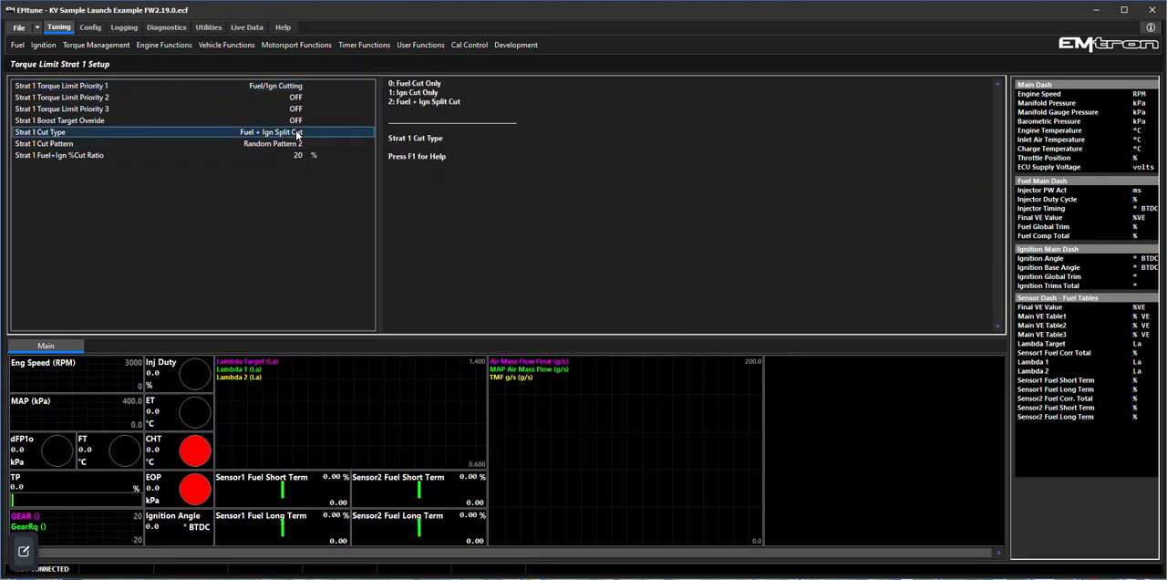
mouse_move(303, 135)
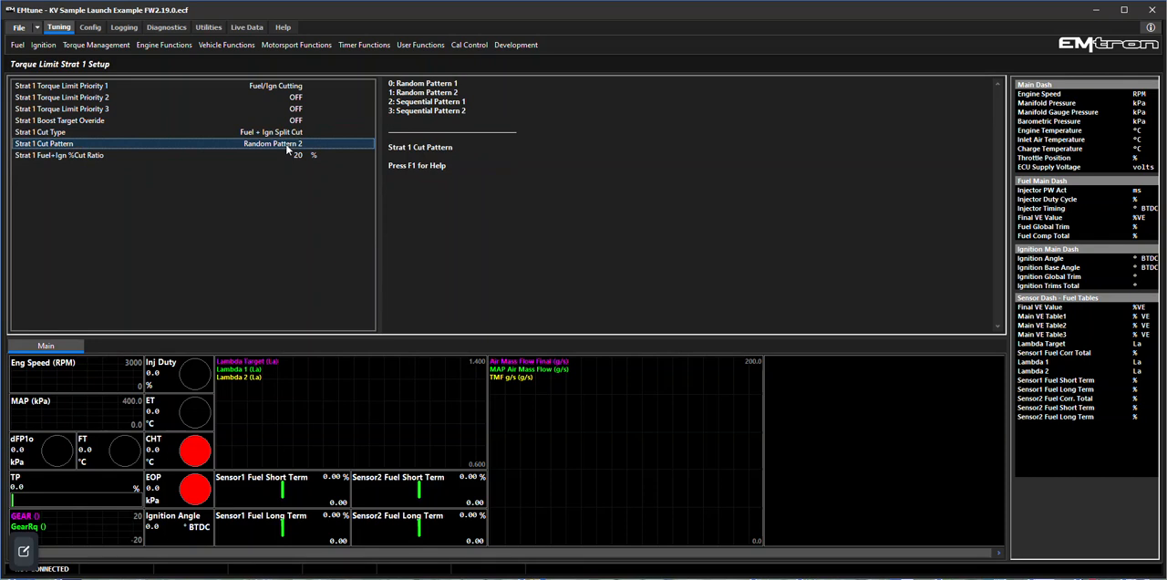
click(58, 154)
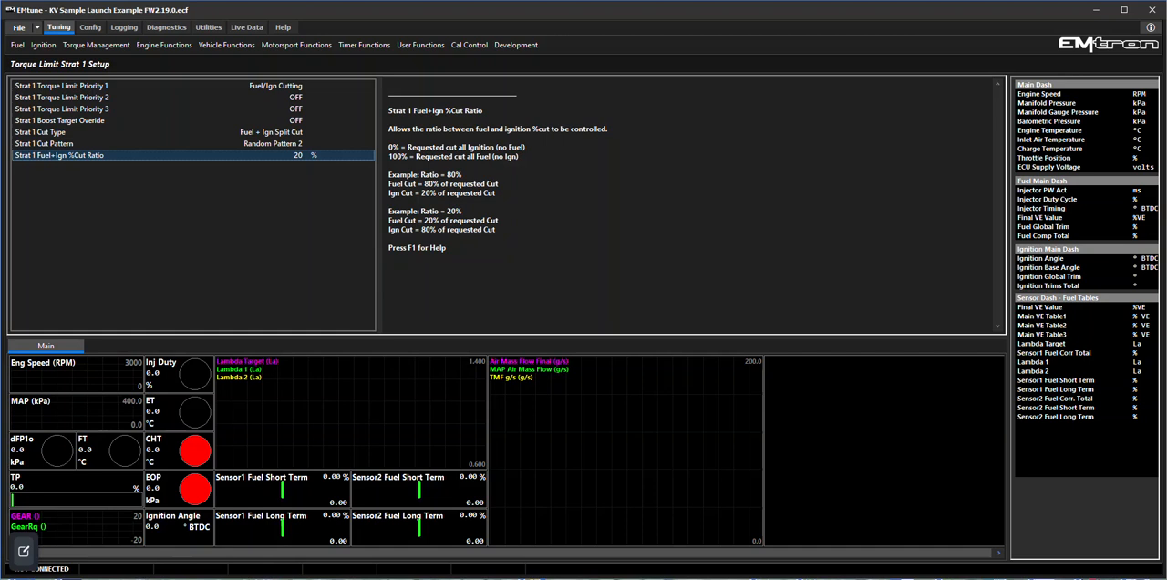
click(272, 143)
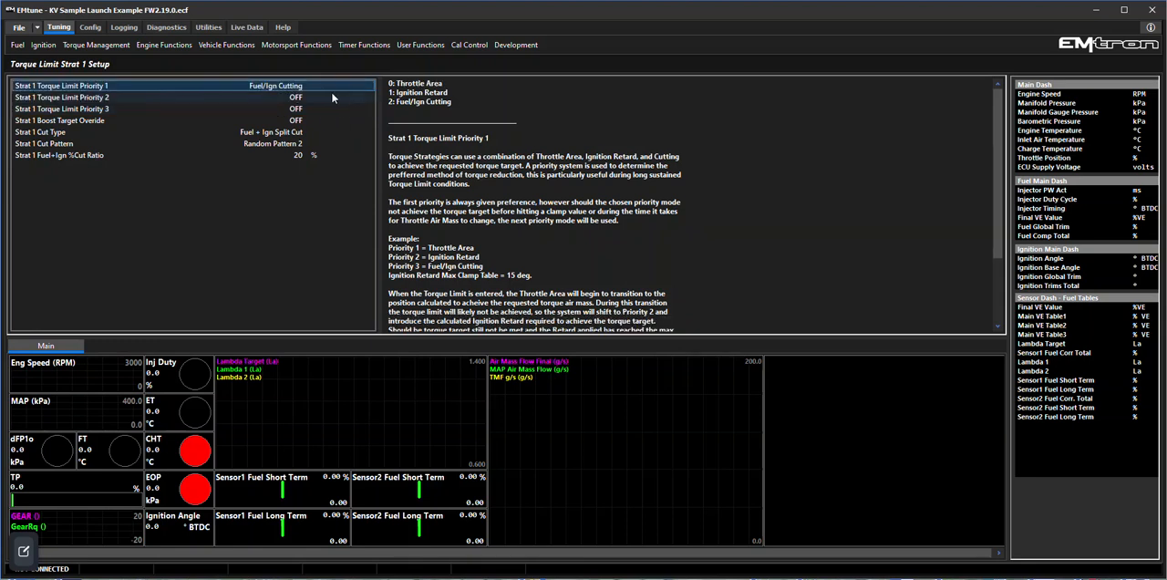
click(137, 96)
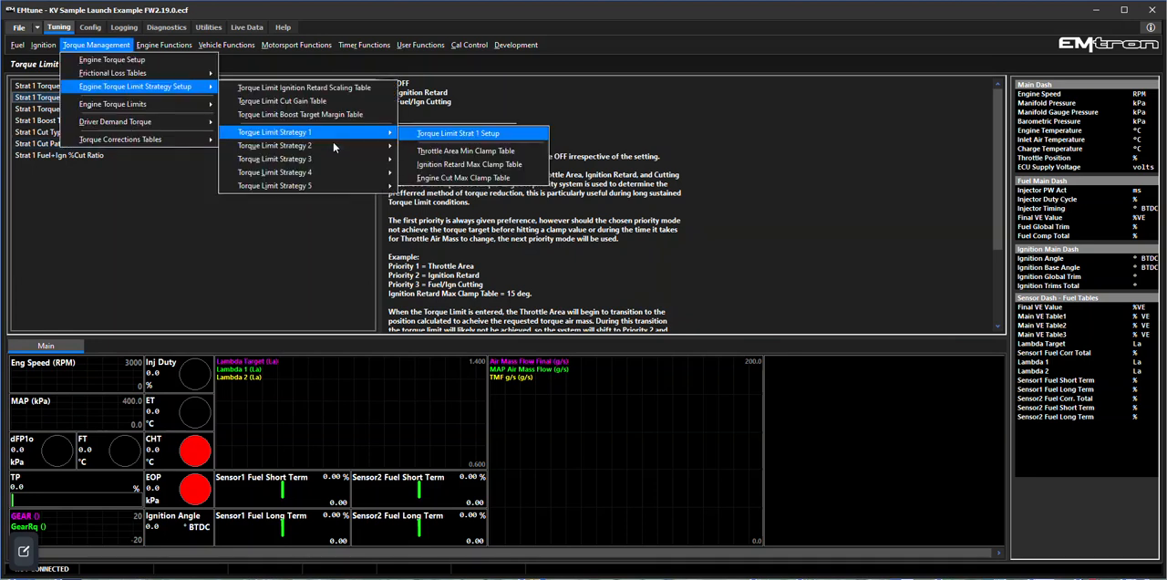
Step: Show the strategy 1 Ignition Retard and Engine Cut Max Clamp tables, the latter holding 100%
click(465, 150)
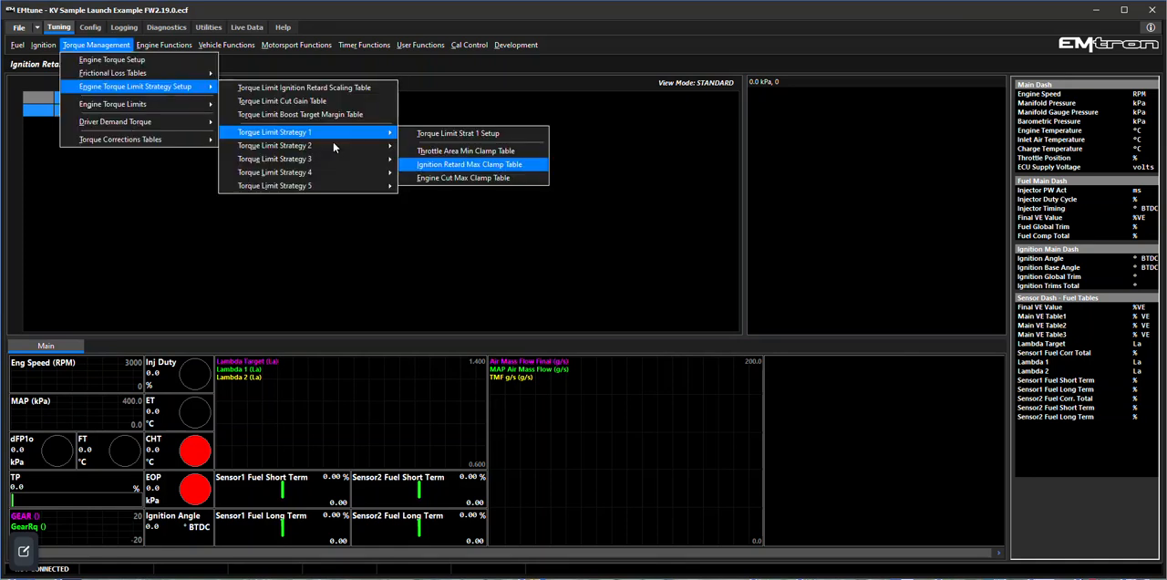
click(463, 179)
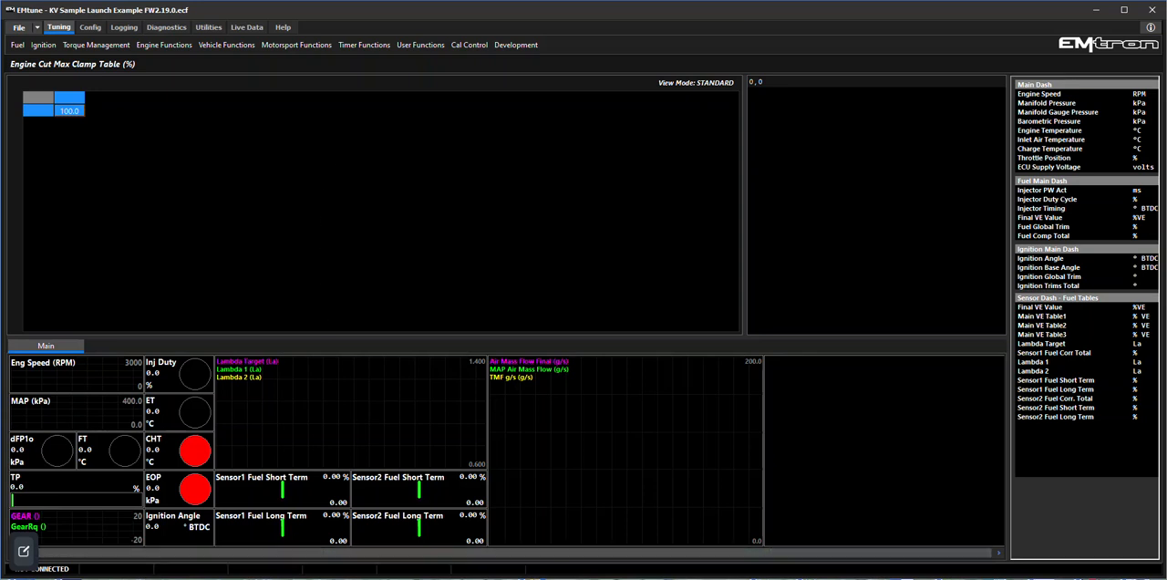
mouse_move(325, 72)
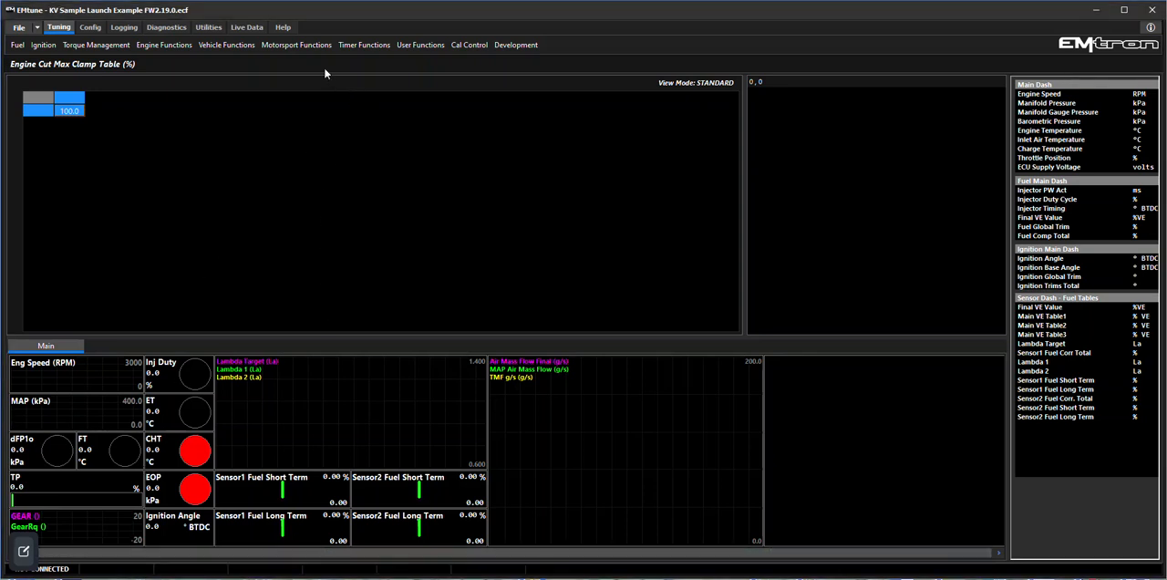
click(295, 43)
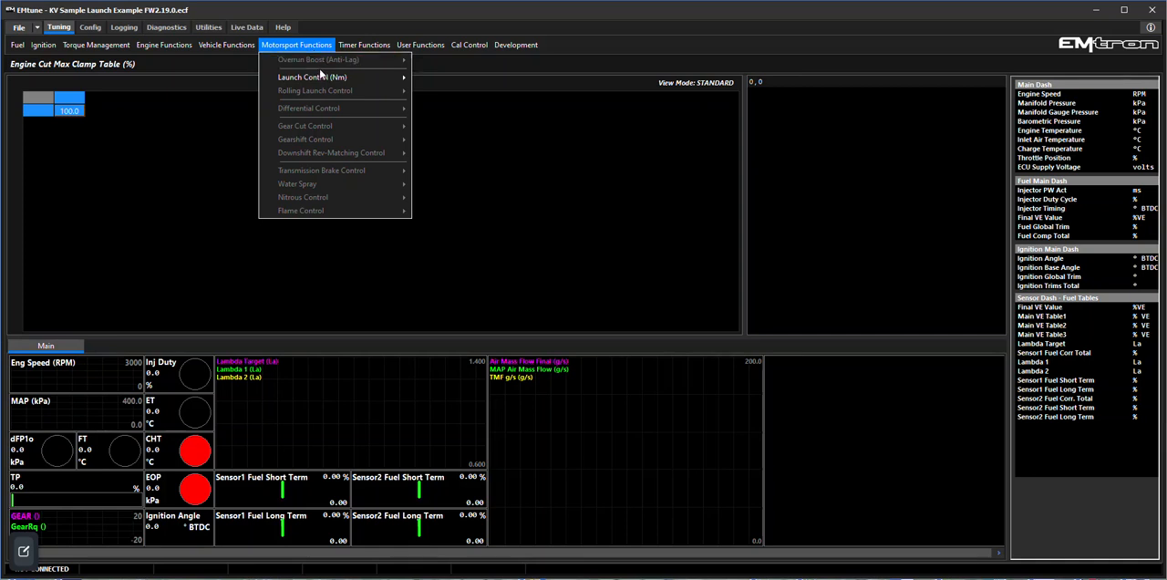
Step: Review Launch Control (Nm) Setup and keep User Channel 1 for launch torque transfer
click(312, 77)
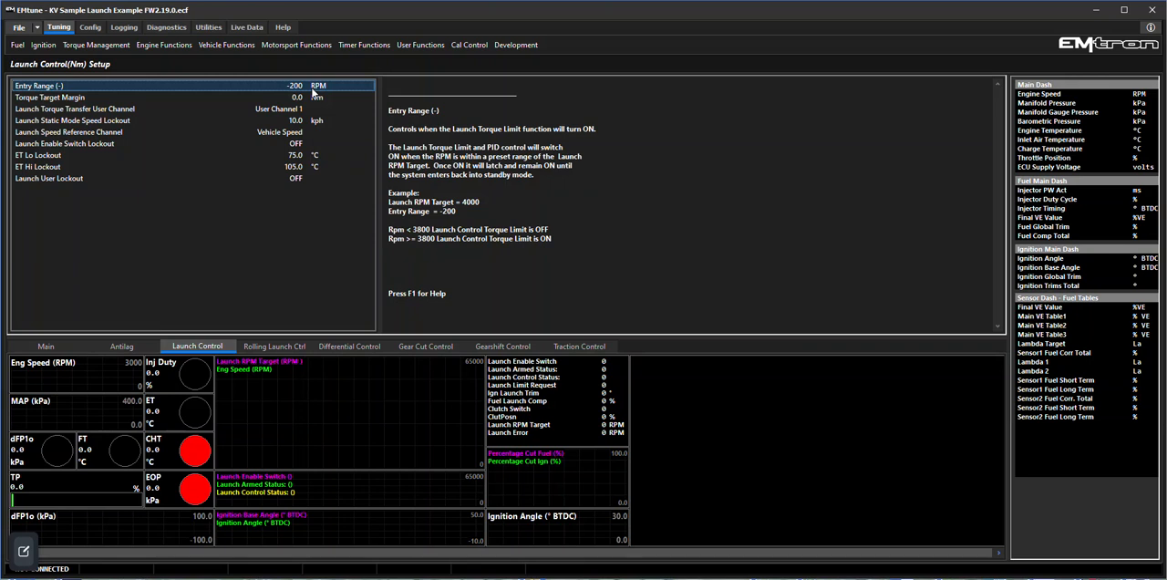
mouse_move(325, 95)
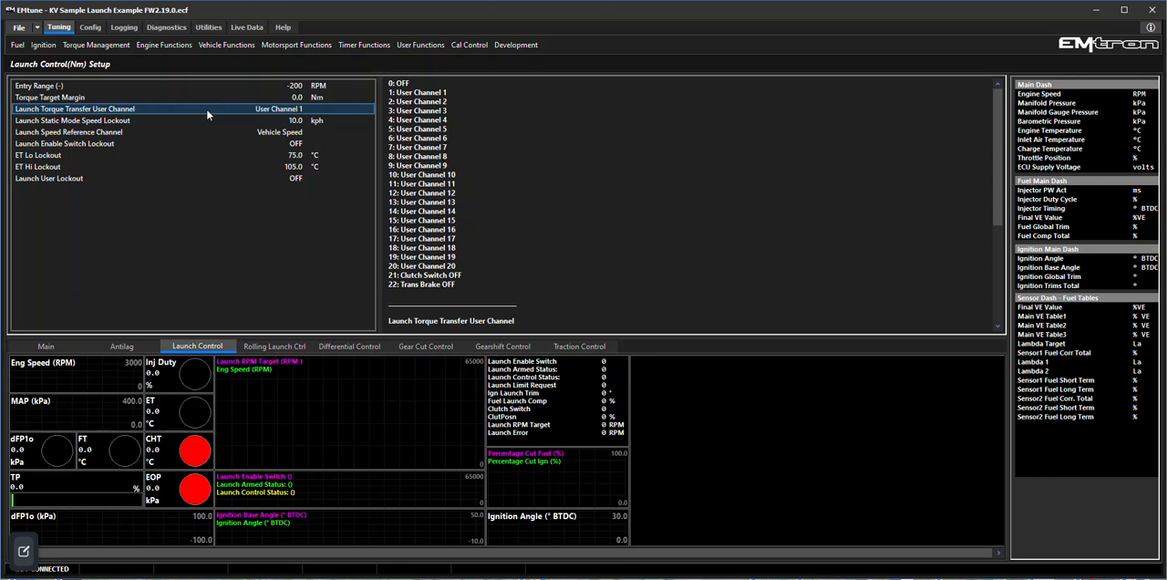
mouse_move(270, 113)
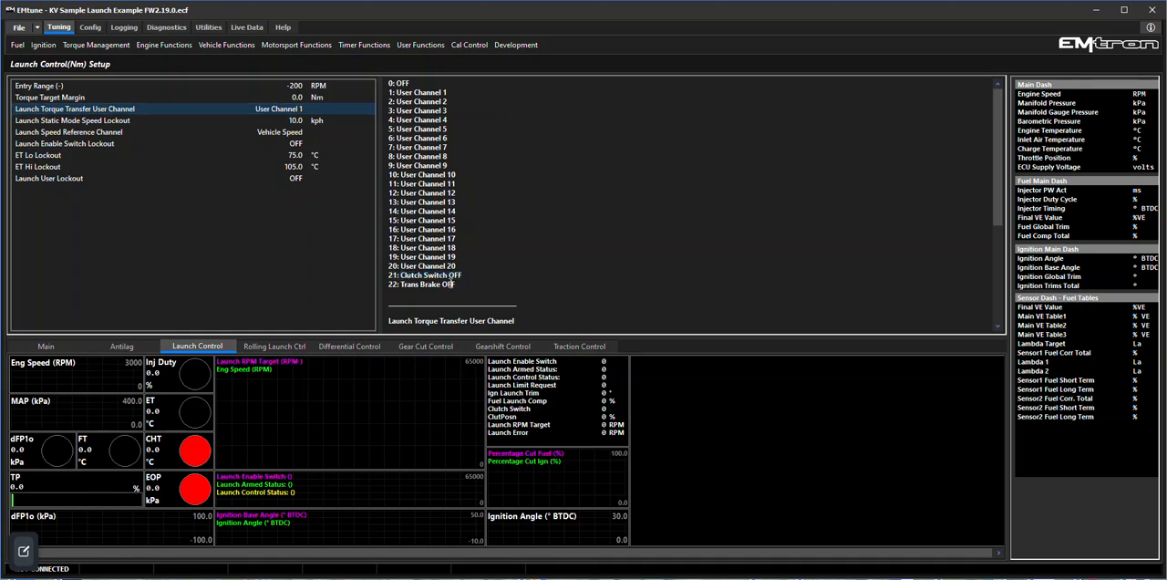
click(423, 284)
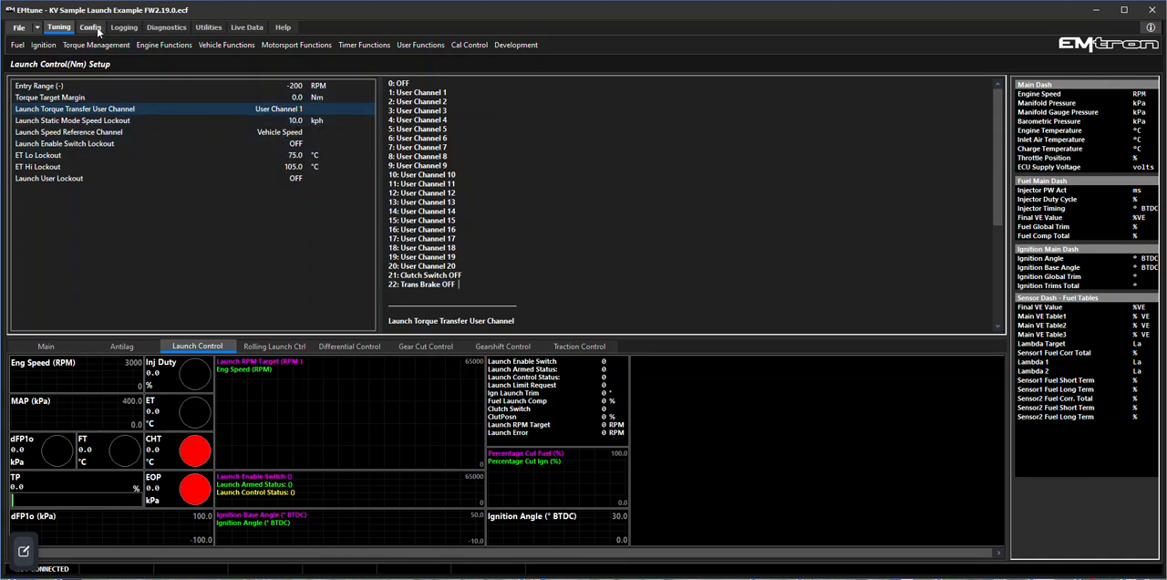
Step: Set the Launch Transfer user output to turn on when drive speed is greater than 0.5 kph
click(89, 25)
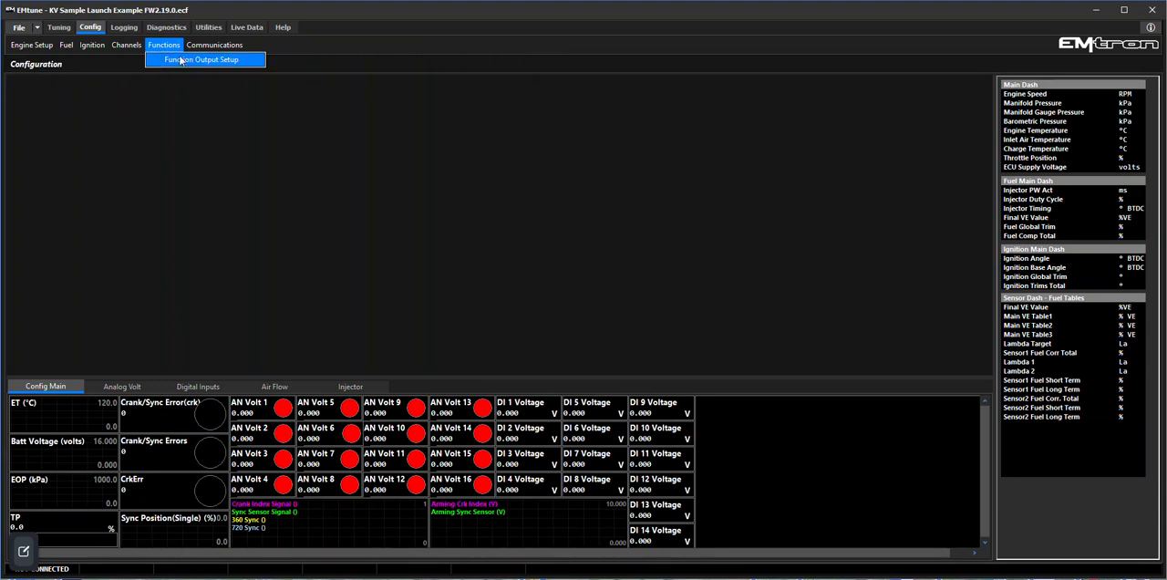
click(200, 58)
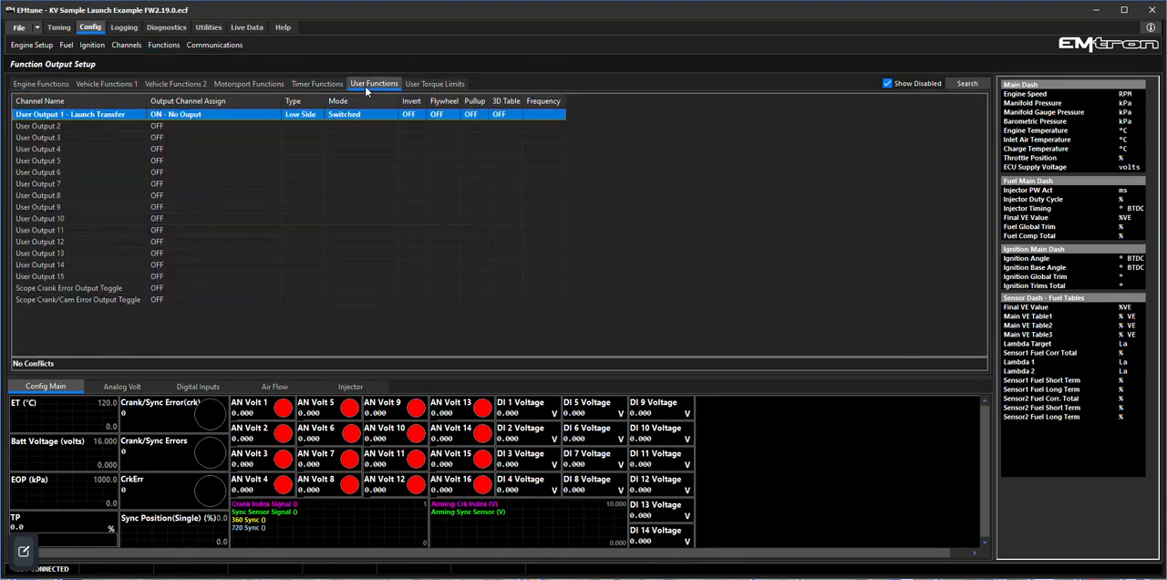
double_click(70, 113)
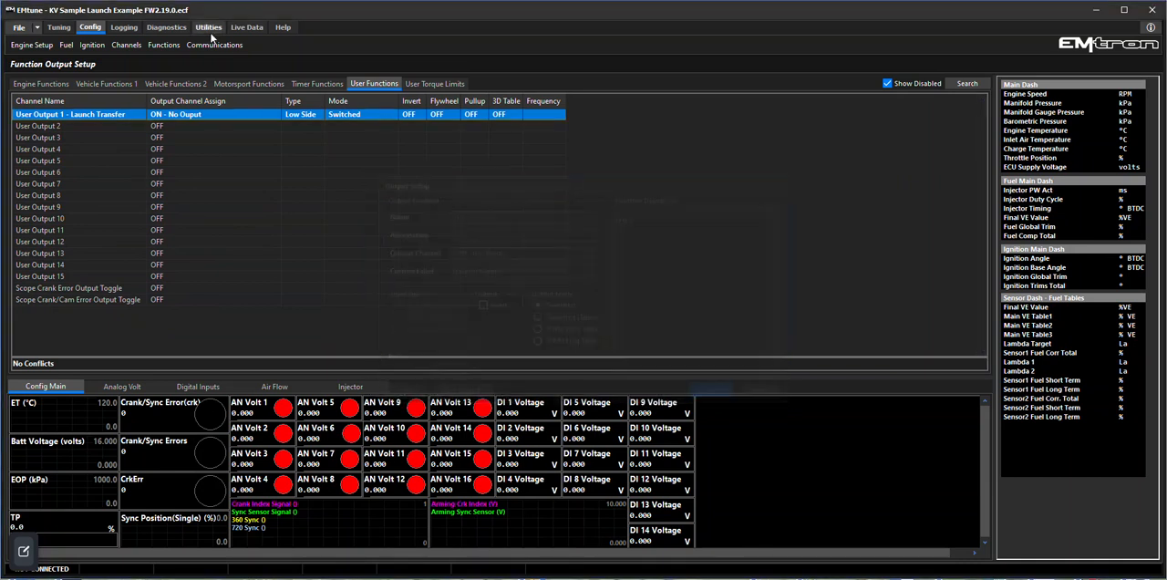
click(59, 26)
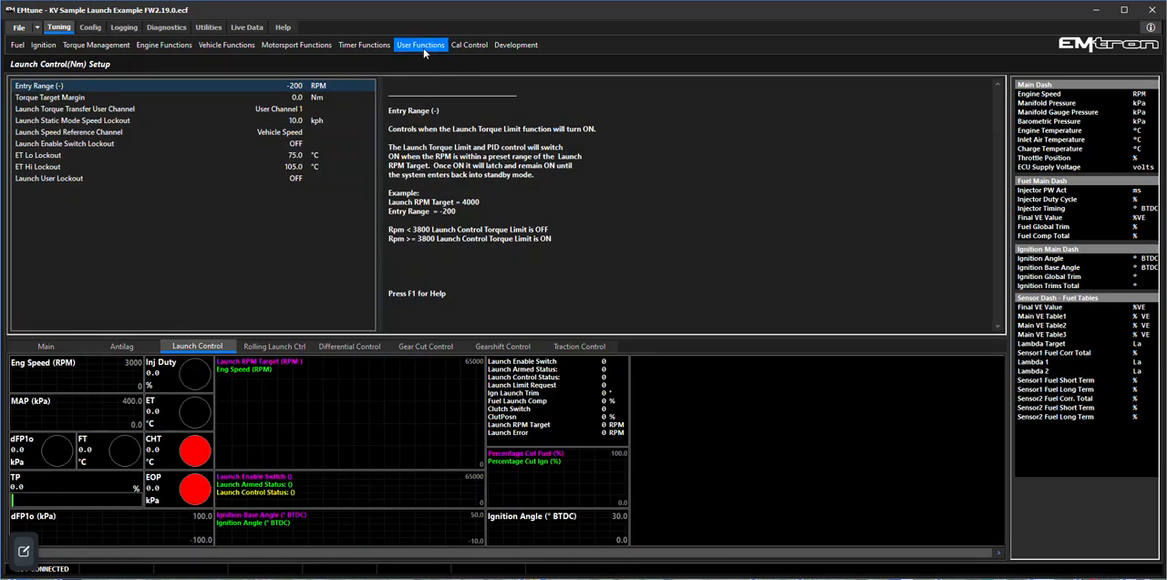
mouse_move(500, 62)
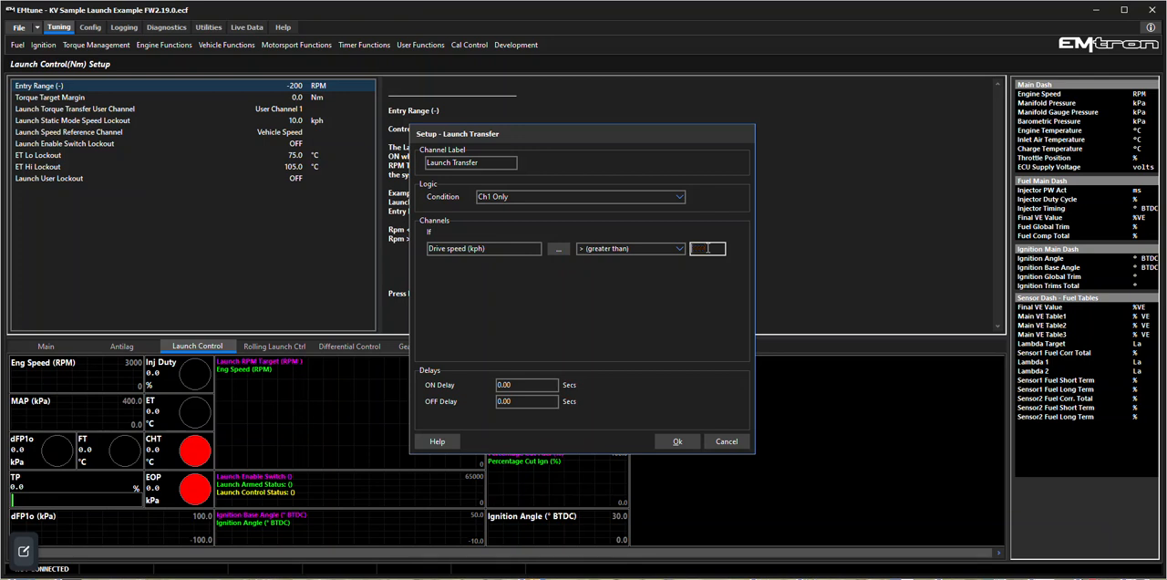
text(0.5)
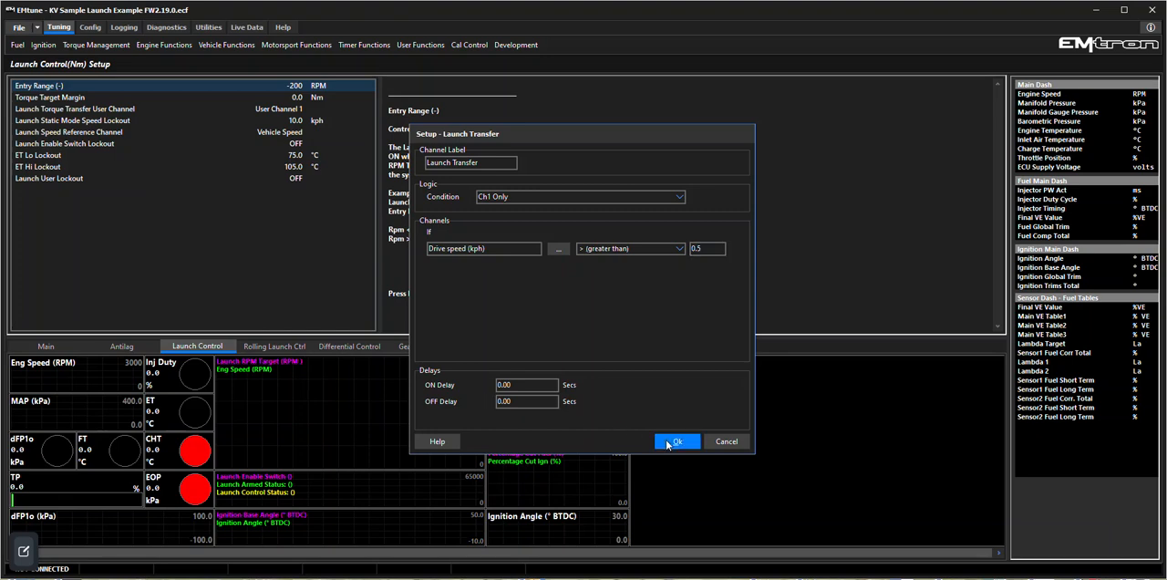
click(677, 441)
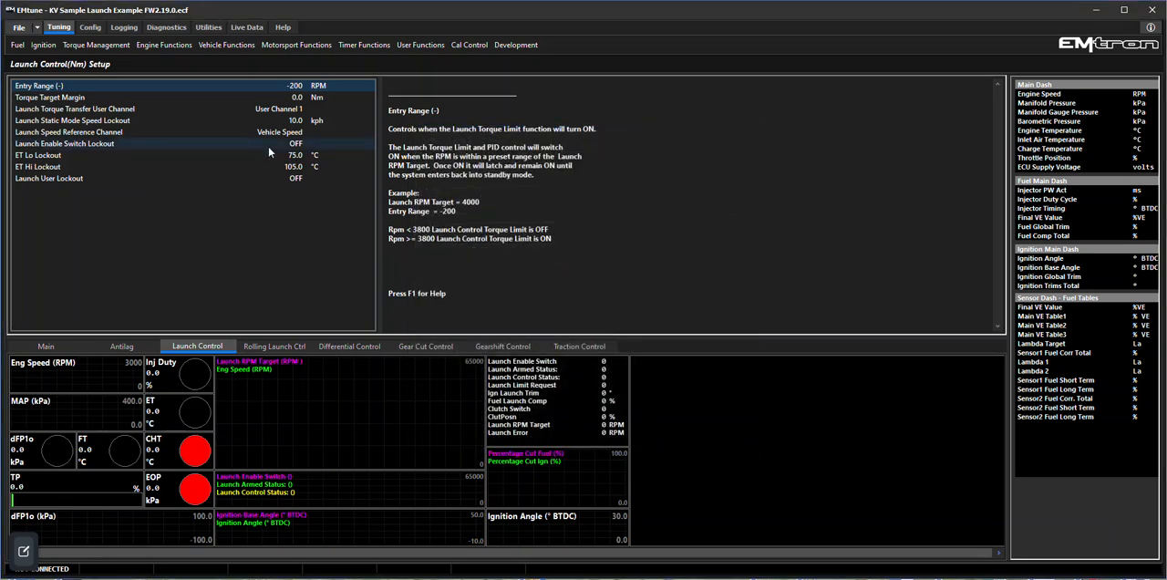
Step: Show Launch PID Setup with system delay 3 and proportional gain 1.00
click(420, 43)
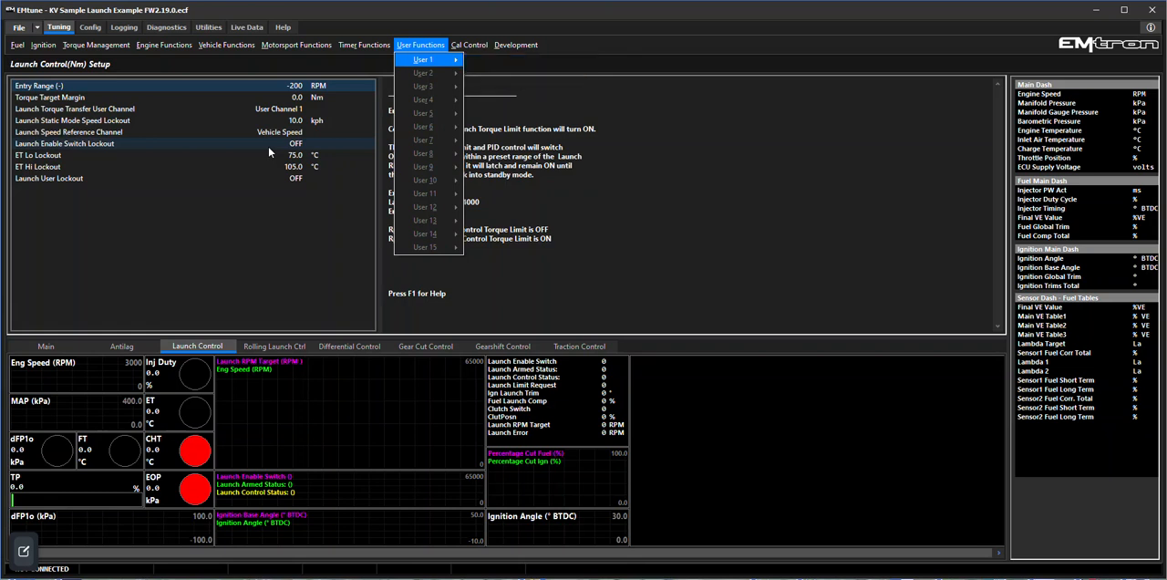
click(295, 44)
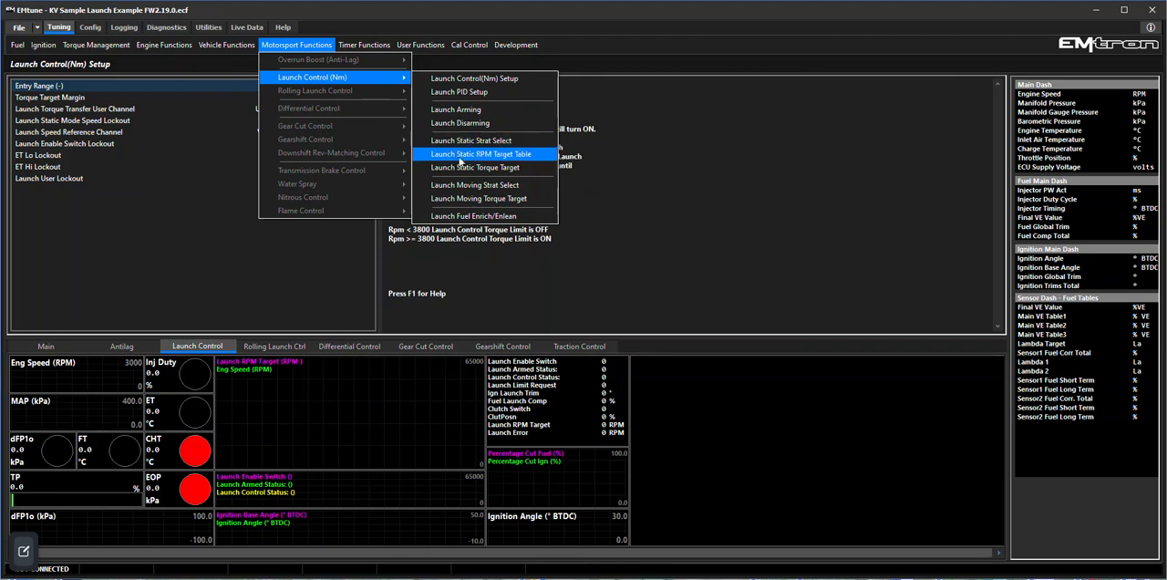
mouse_move(456, 109)
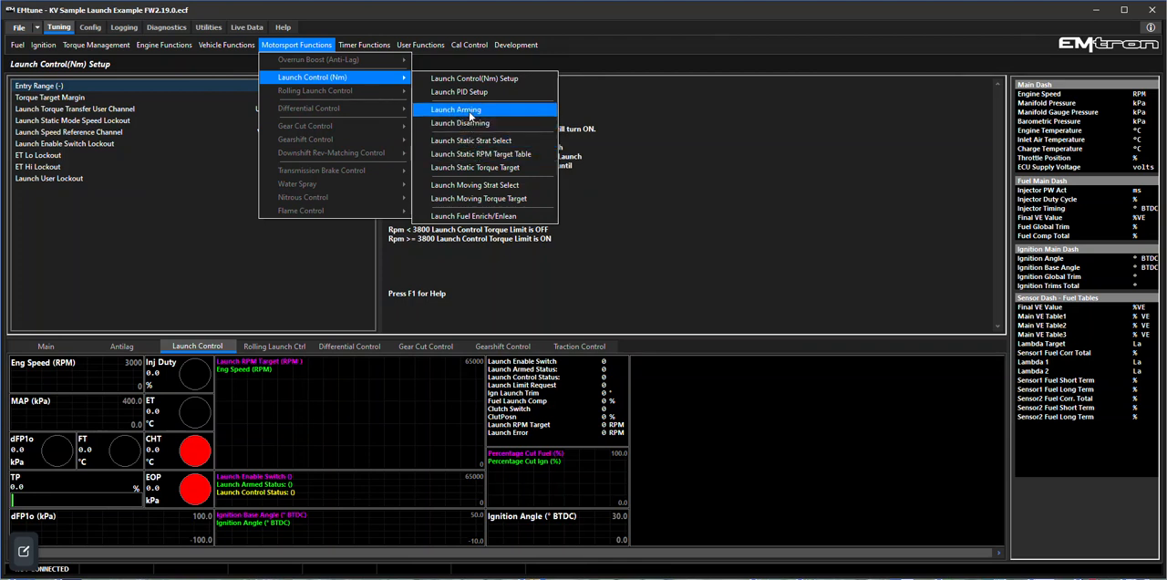
click(460, 92)
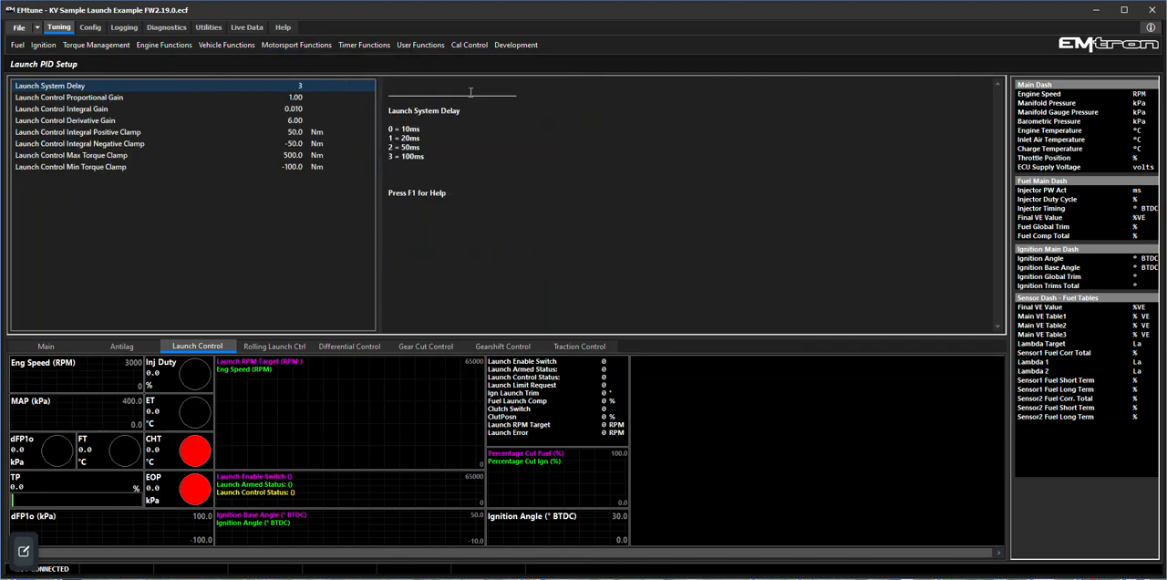
mouse_move(162, 297)
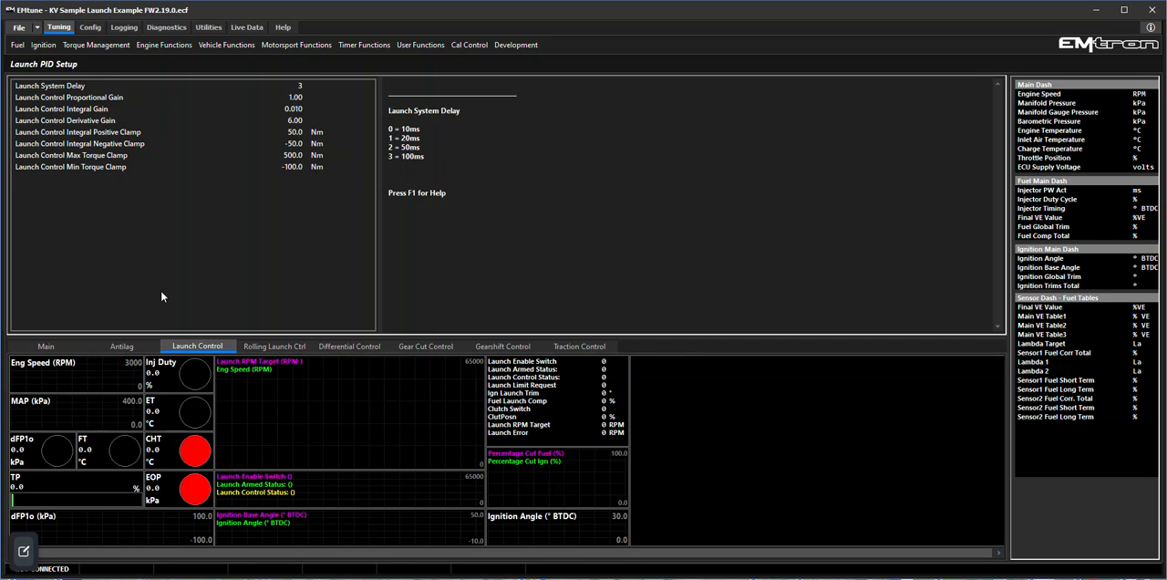
mouse_move(437, 445)
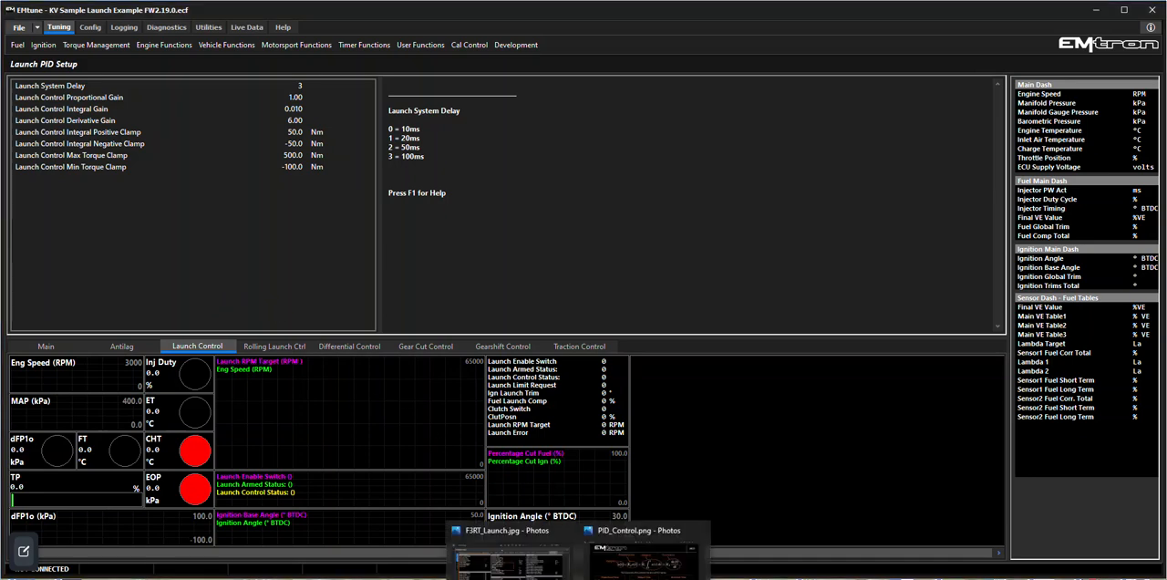
click(638, 547)
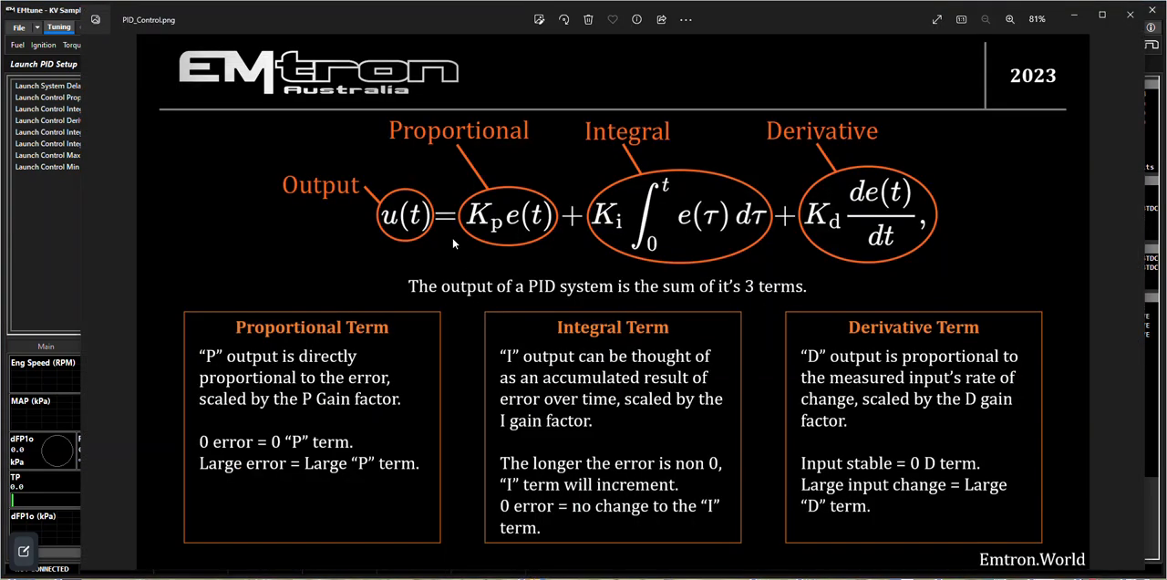
mouse_move(909, 245)
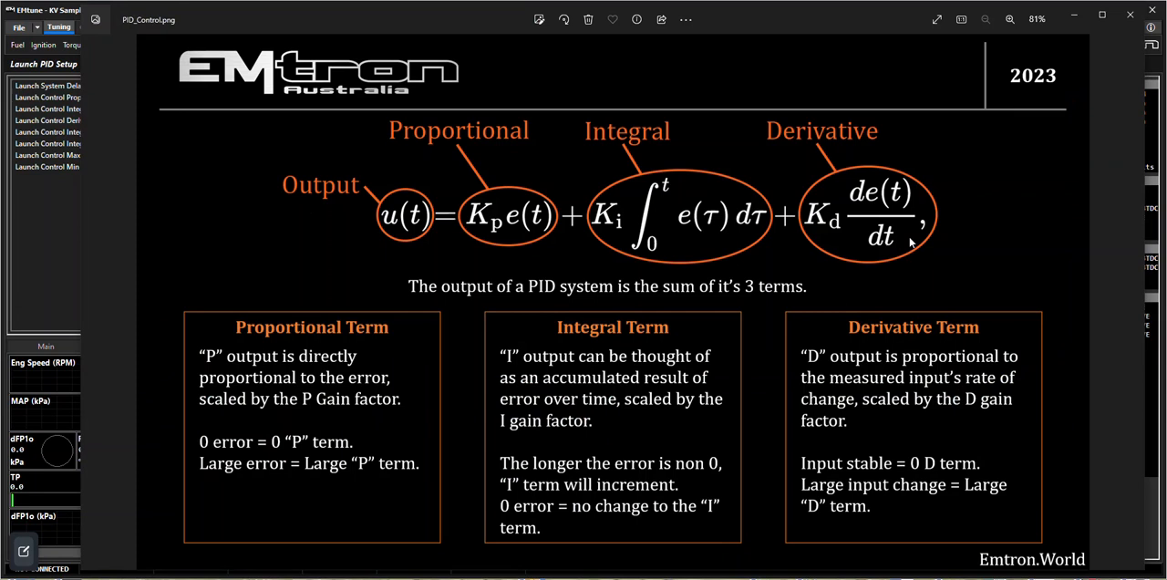
mouse_move(99, 309)
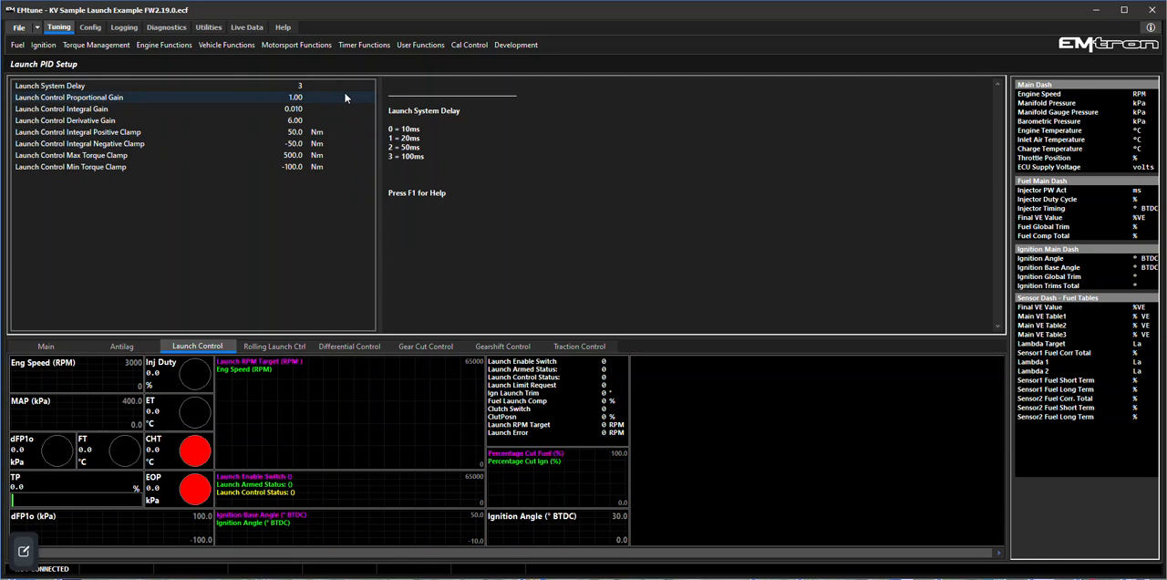
mouse_move(328, 100)
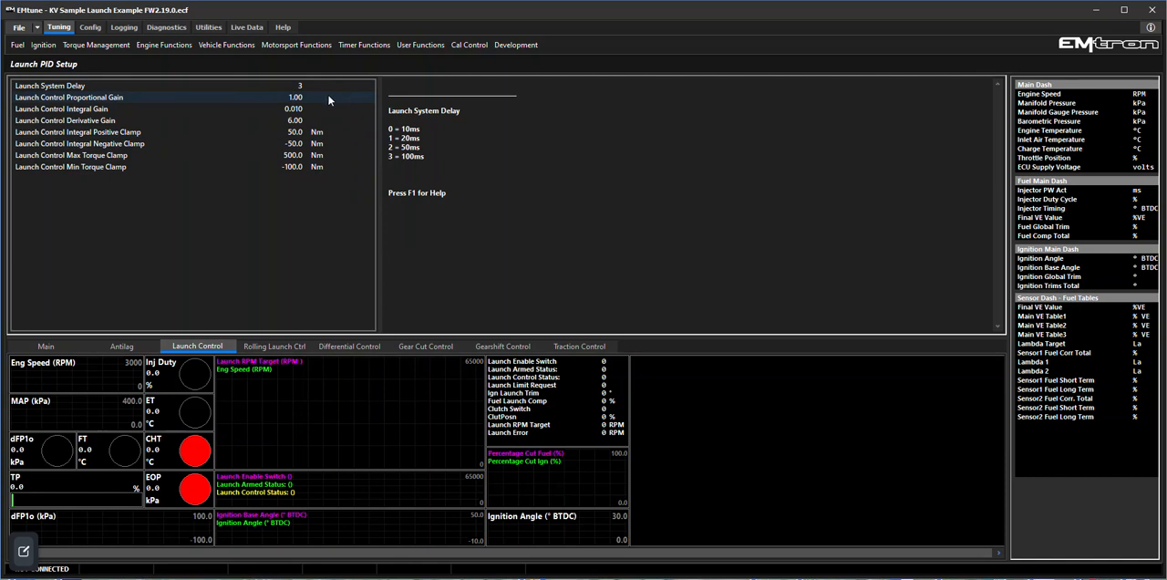
mouse_move(327, 101)
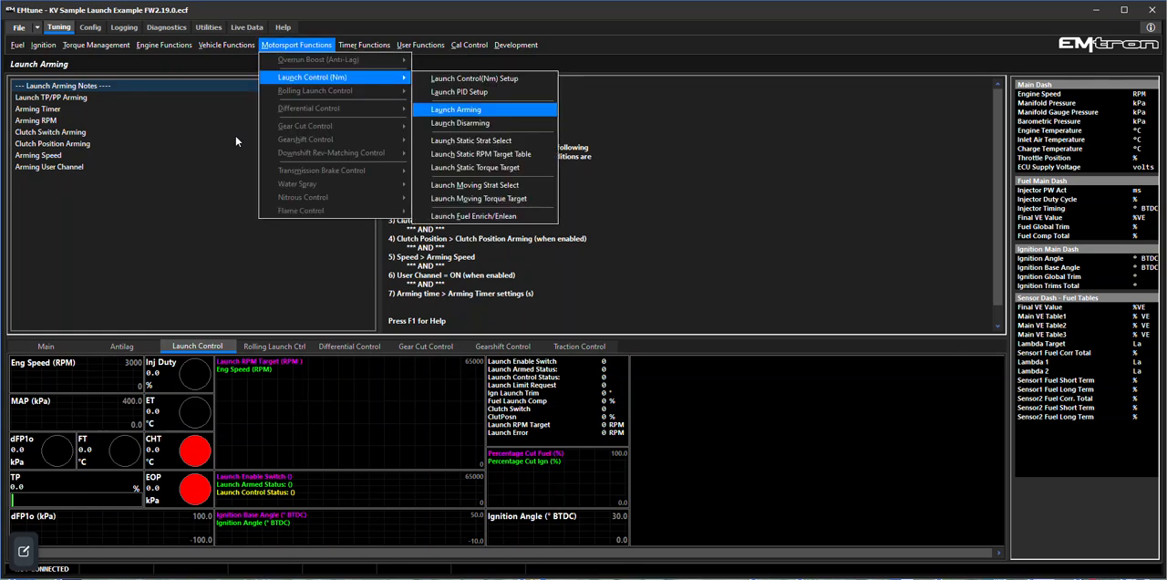
mouse_move(471, 138)
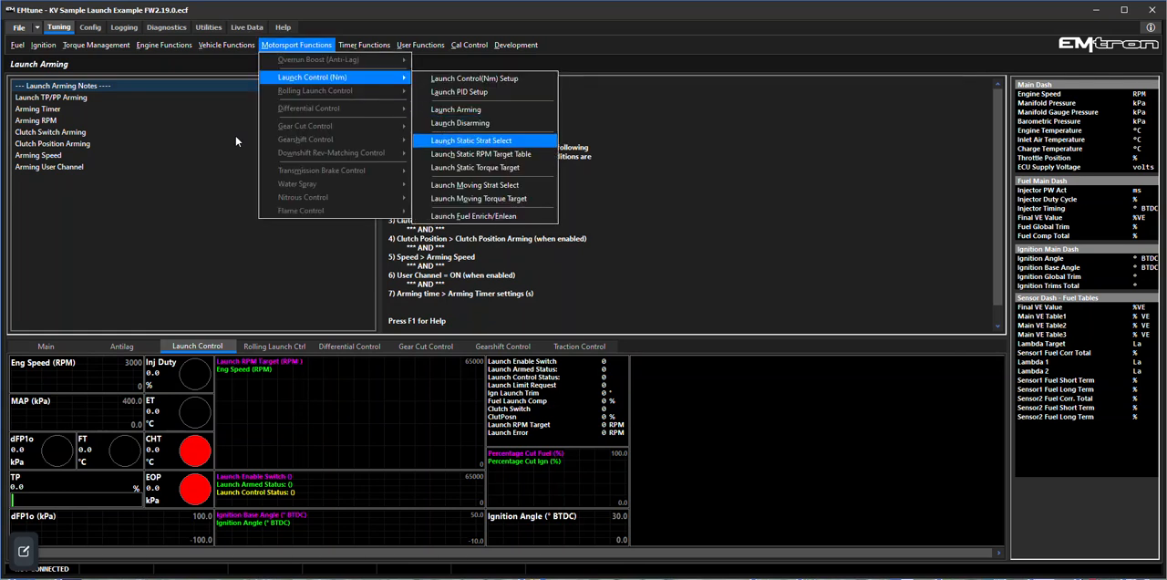
Step: Review the Launch Static Strat Select value, then show the Launch Static RPM Target Table
click(470, 138)
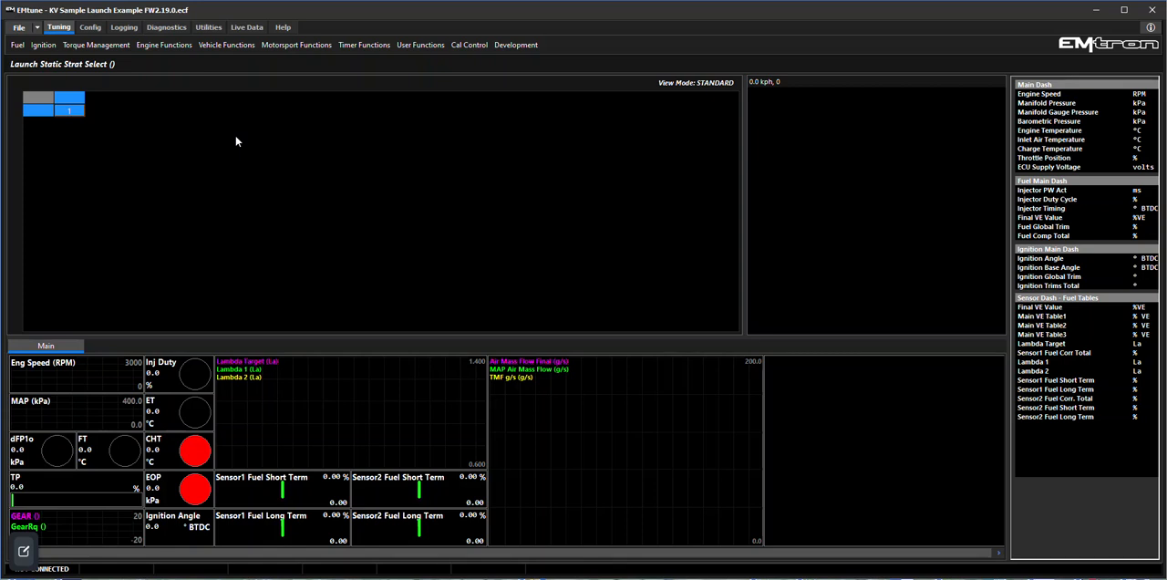
click(197, 347)
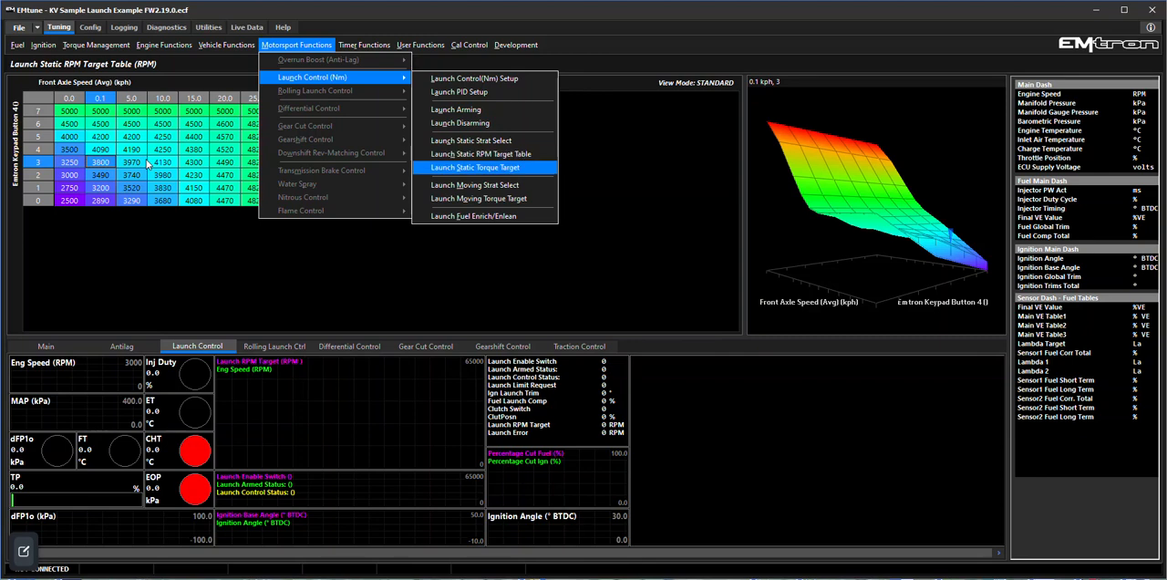
Step: Inspect the Launch Static Torque Target cells at 4500, 4000 and 3000 RPM
click(475, 168)
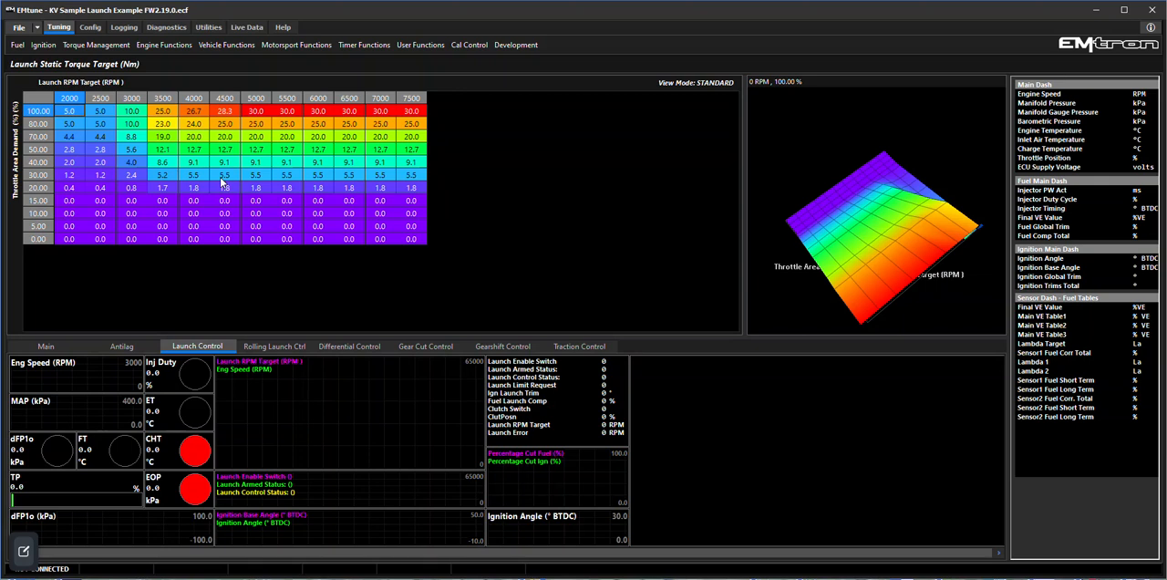
click(223, 175)
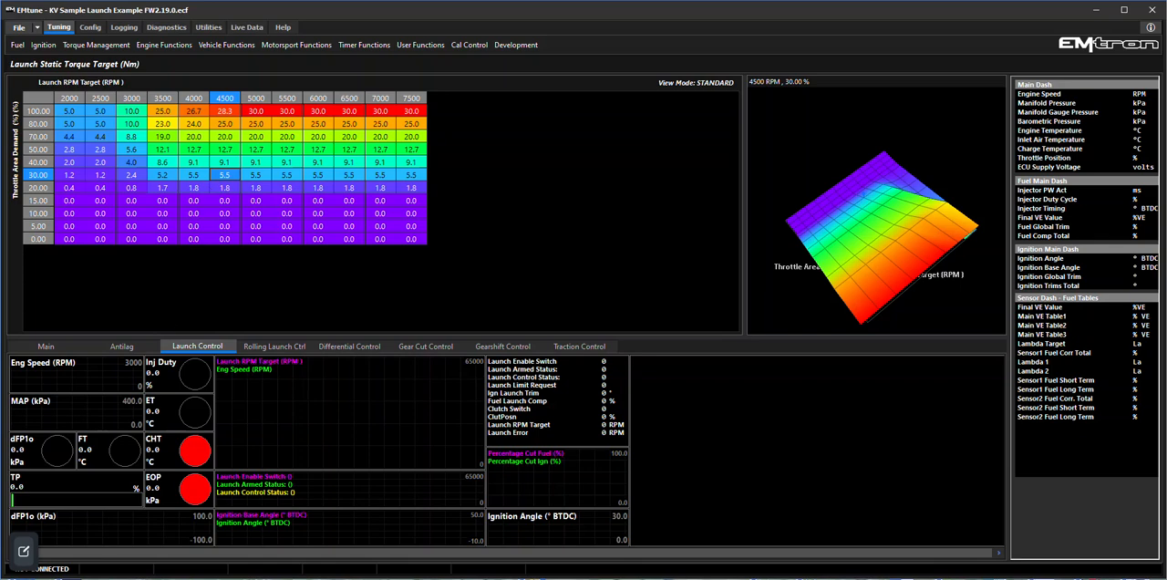
click(194, 226)
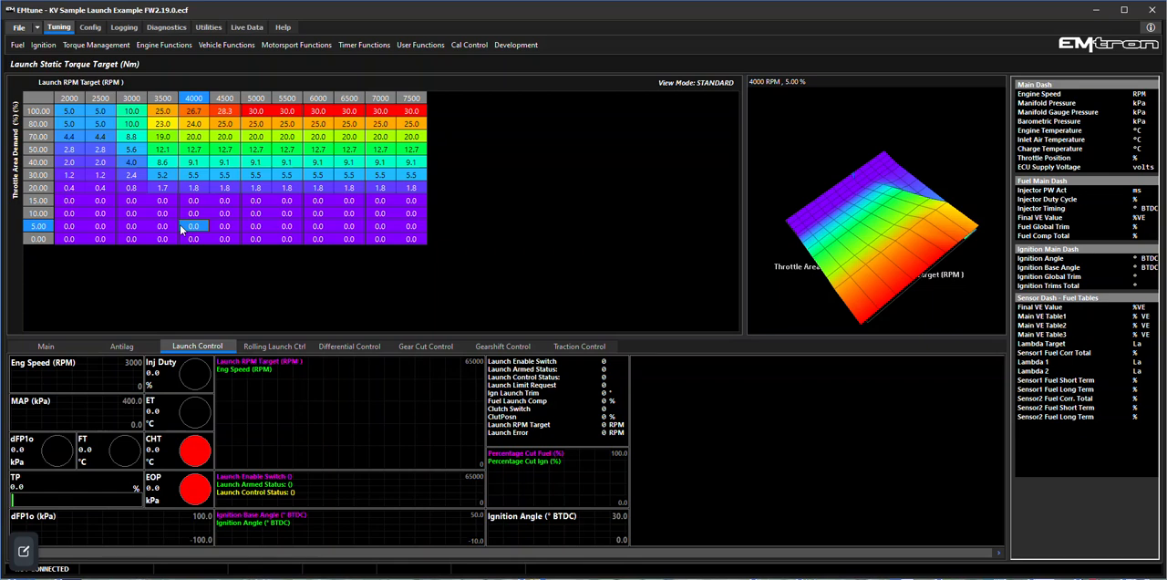
click(132, 213)
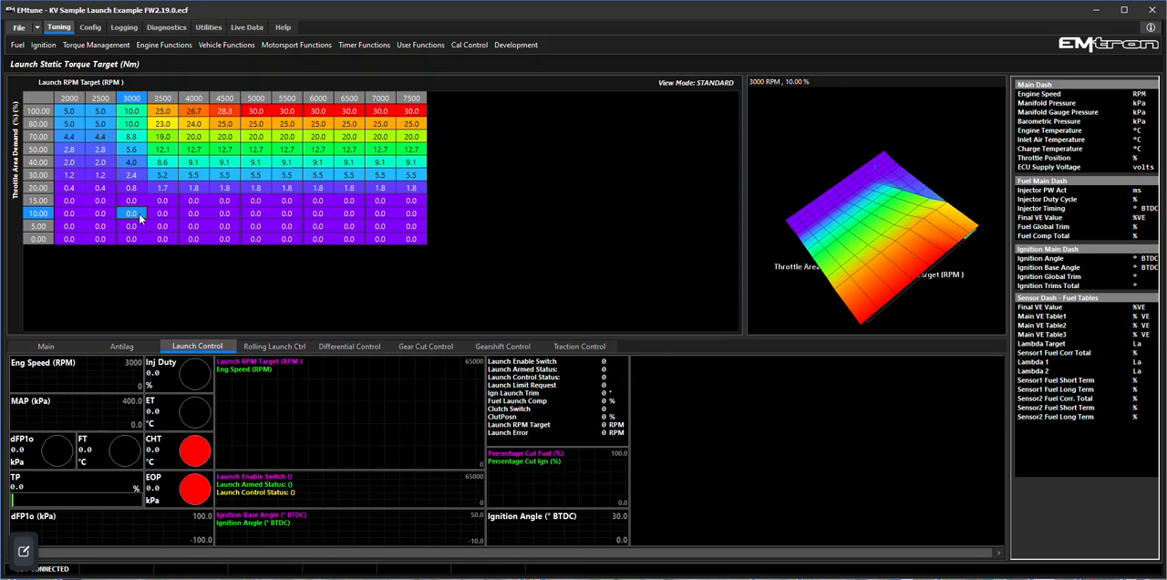
mouse_move(202, 193)
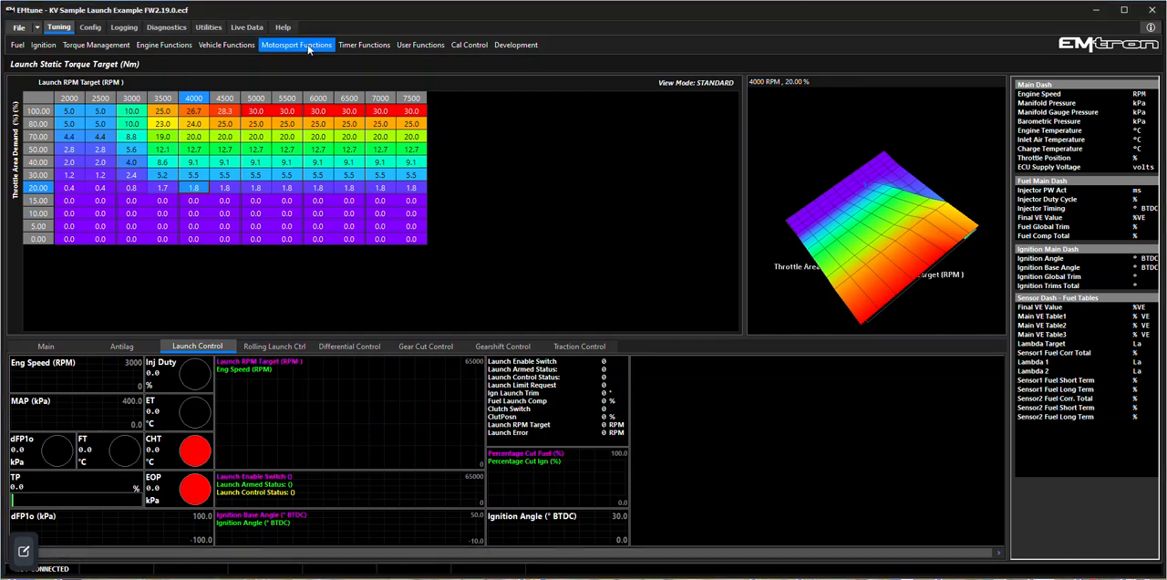
click(224, 200)
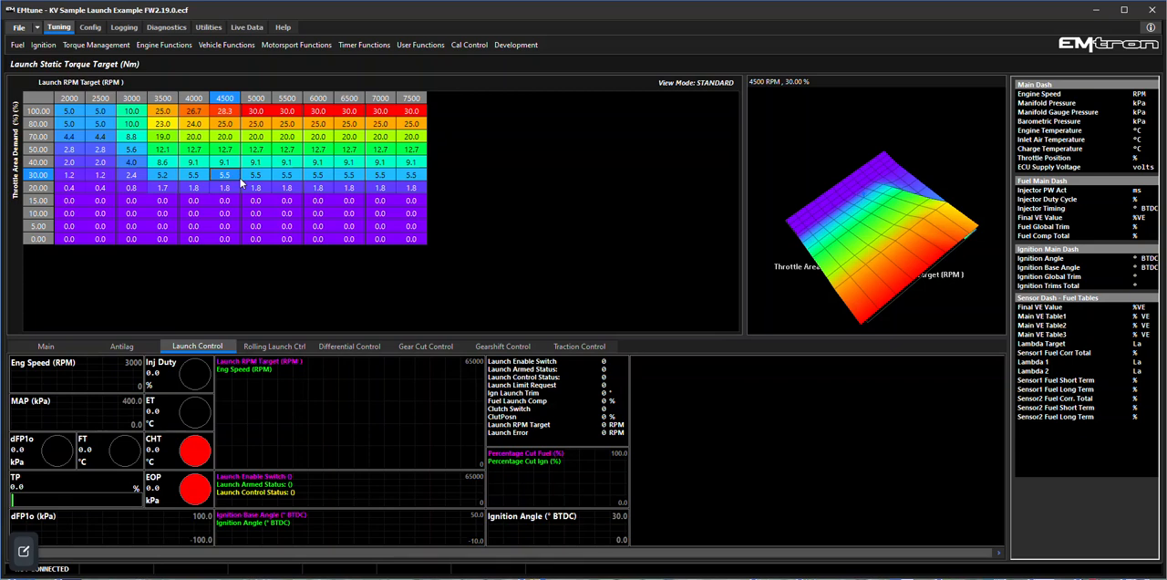
click(296, 43)
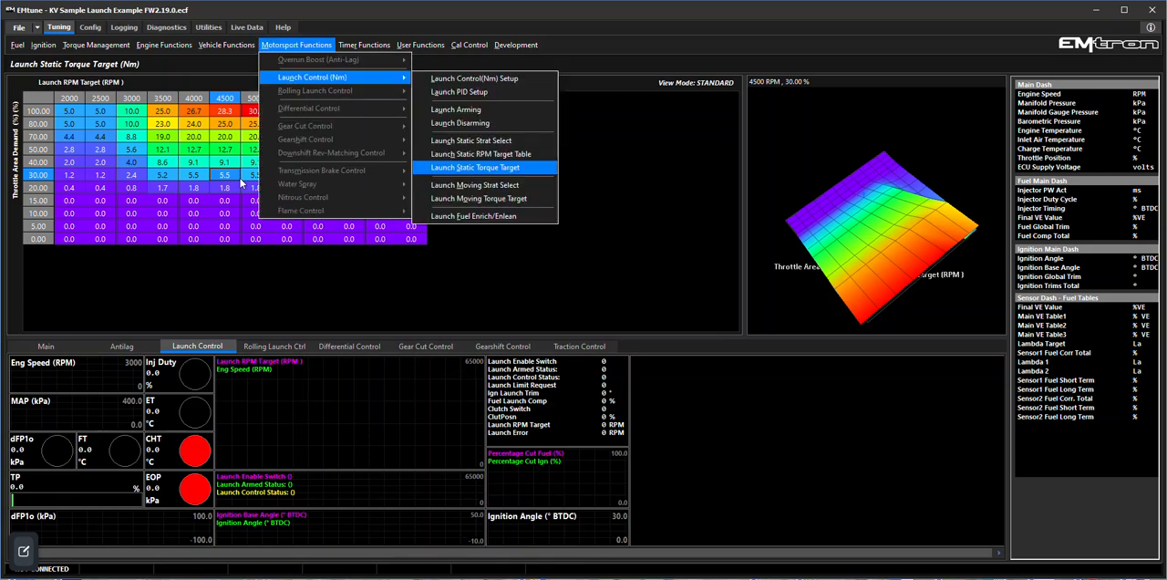
mouse_move(472, 184)
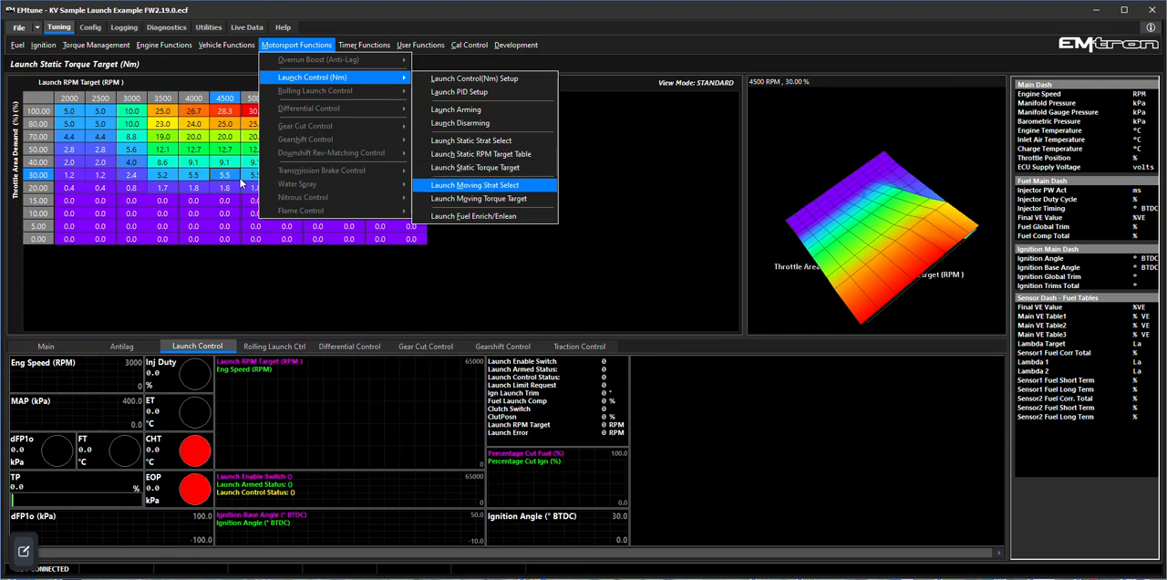
Step: Review the Launch Moving Strat Select value, then show the Launch Moving Torque Target table
click(470, 184)
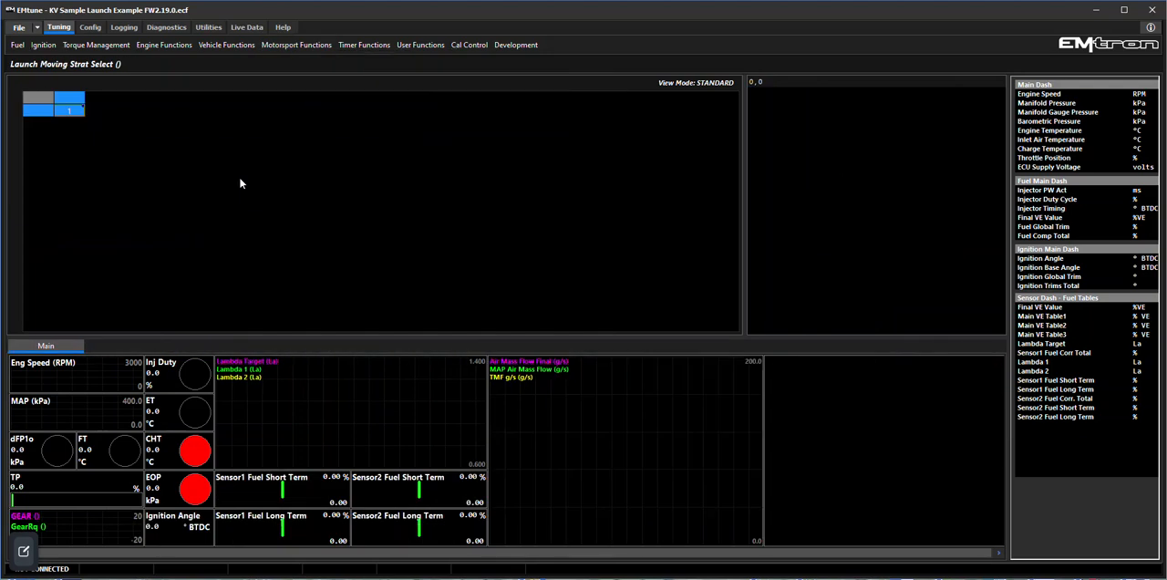
double_click(70, 110)
text(2)
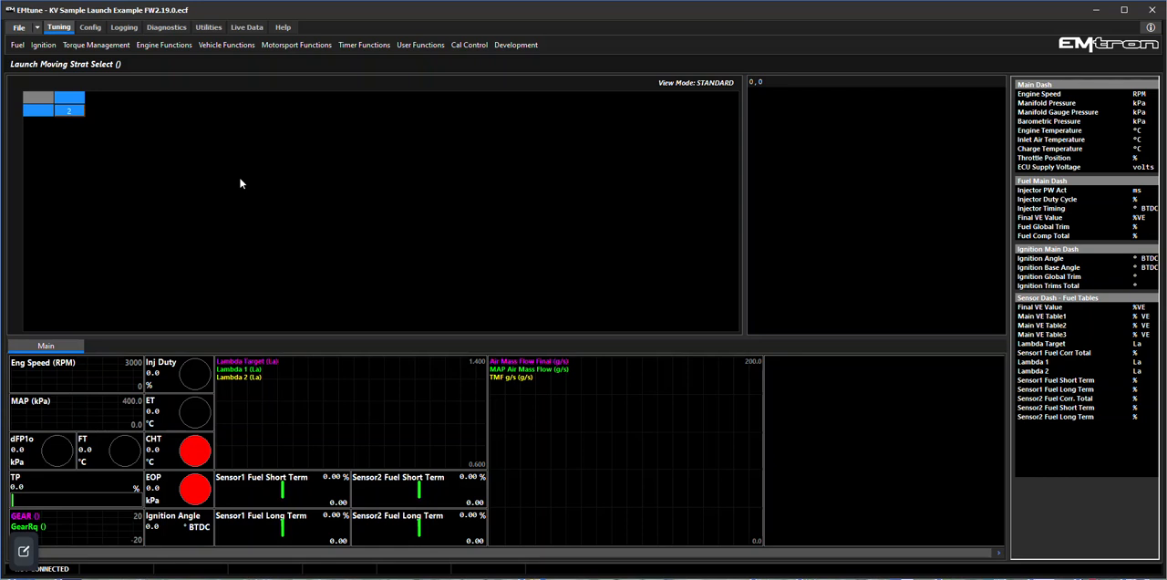
click(295, 44)
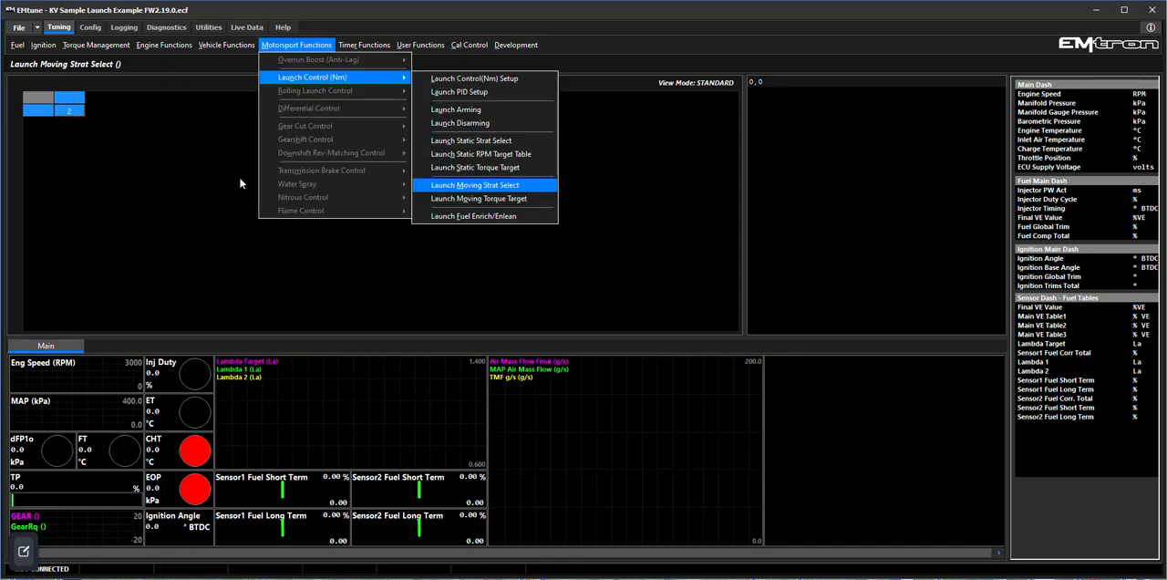
click(478, 197)
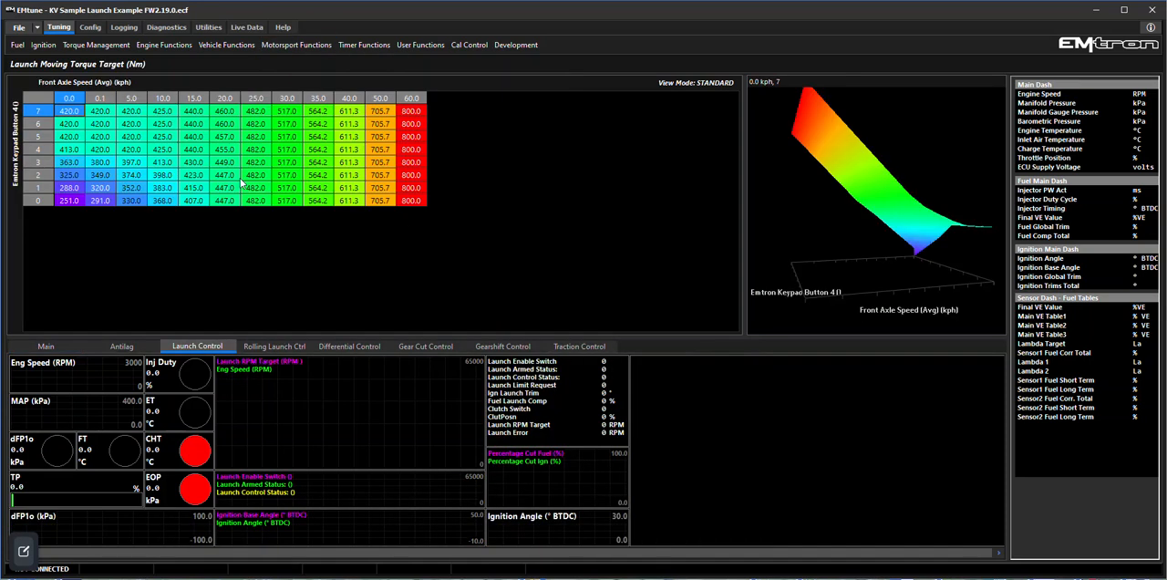
Step: Inspect the moving torque targets at 15 and 10 kph, then bring up the brake torque example file
click(132, 160)
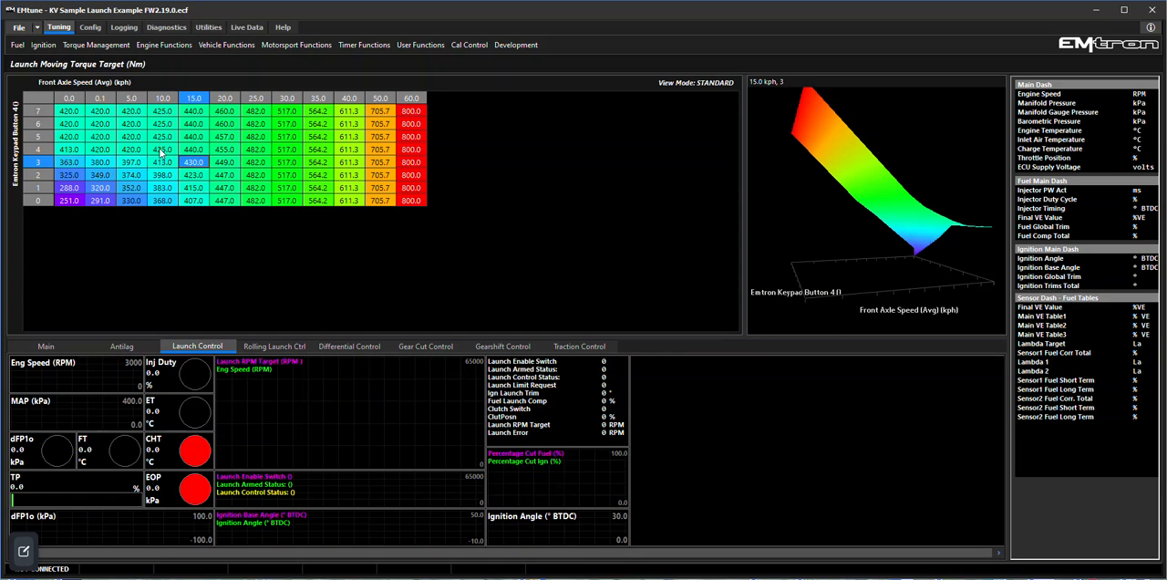
click(163, 150)
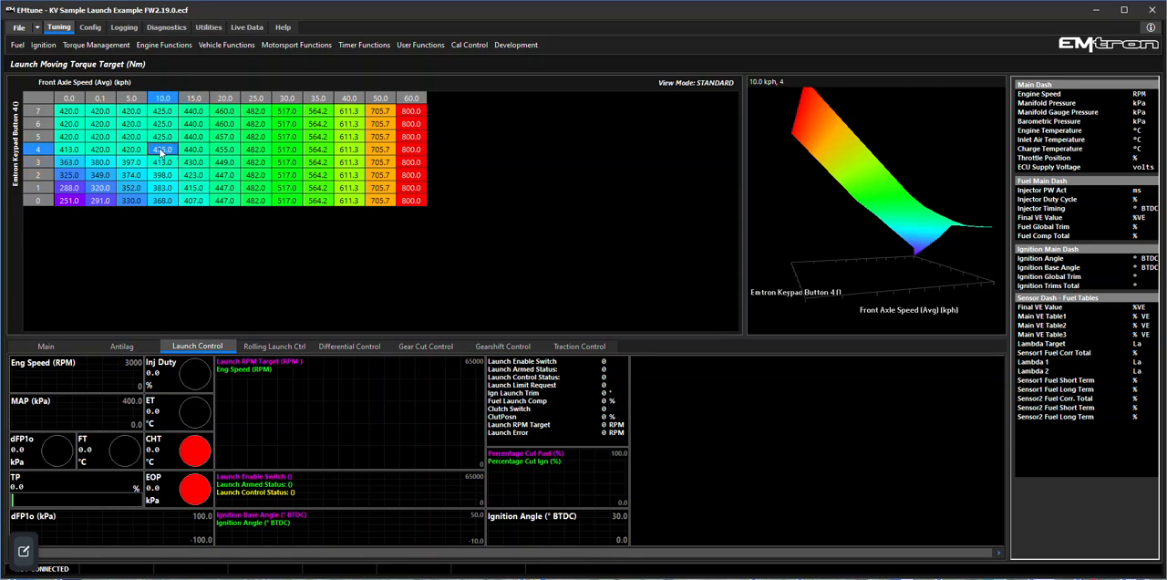
click(193, 175)
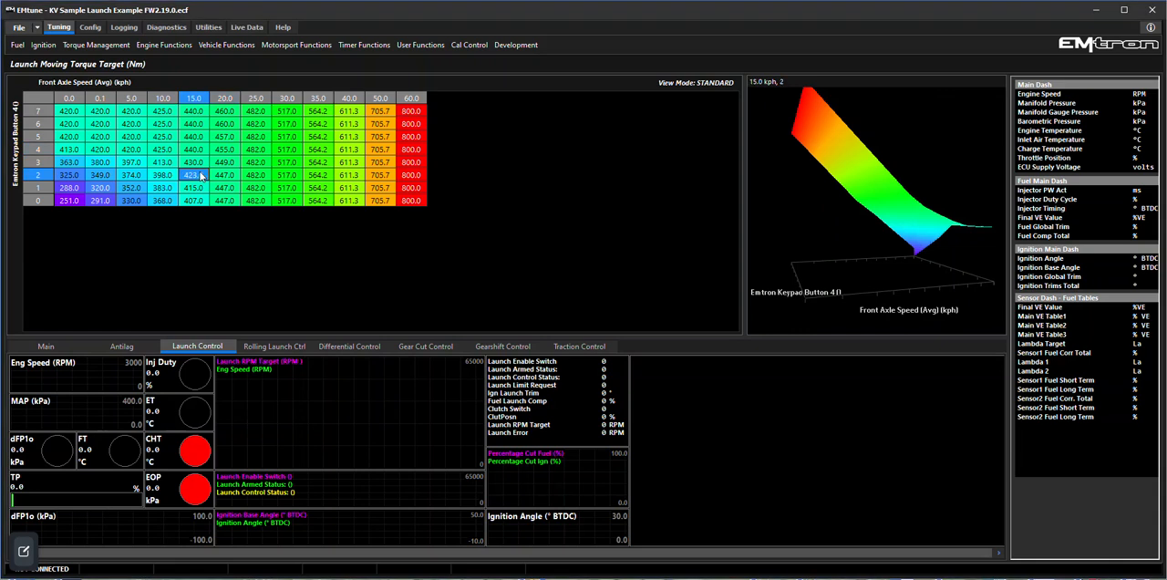
mouse_move(419, 482)
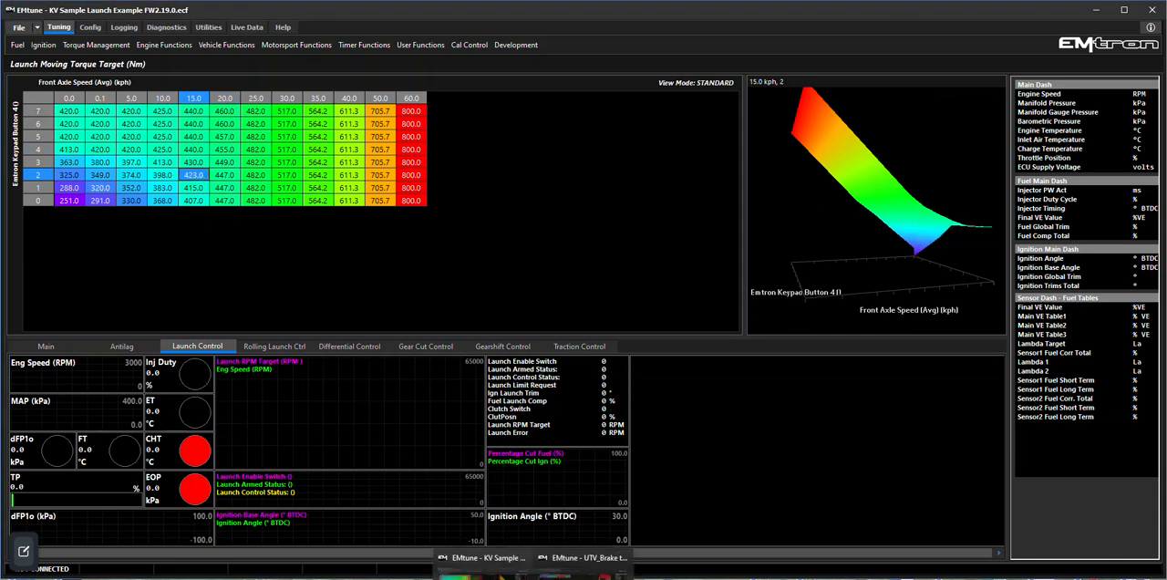
click(584, 558)
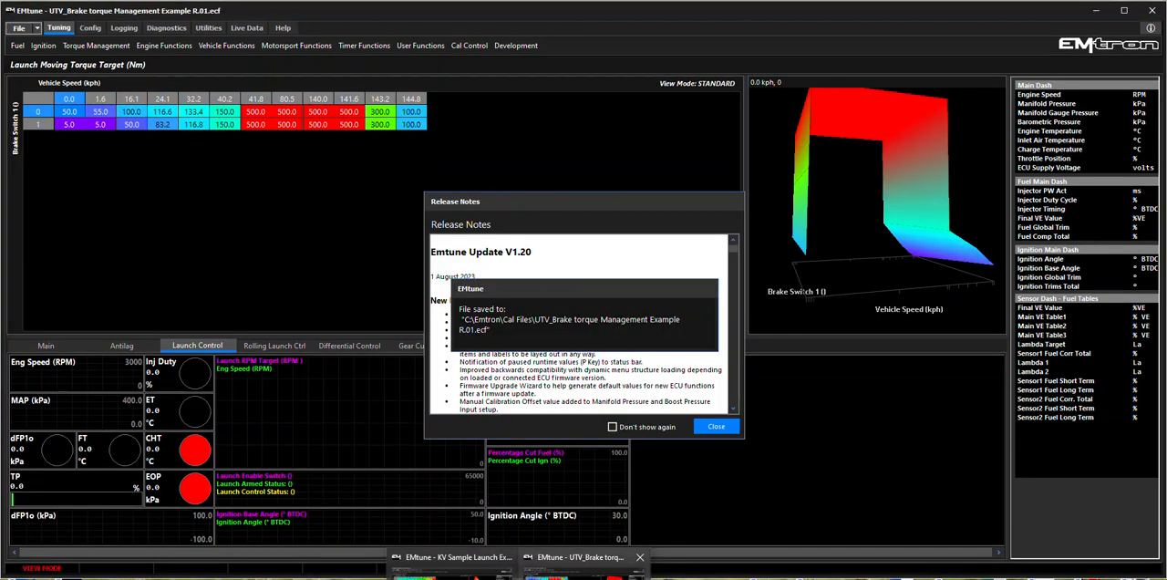
Step: Dismiss the Release Notes and compare the brake switch 0 and 1 torque rows
click(715, 427)
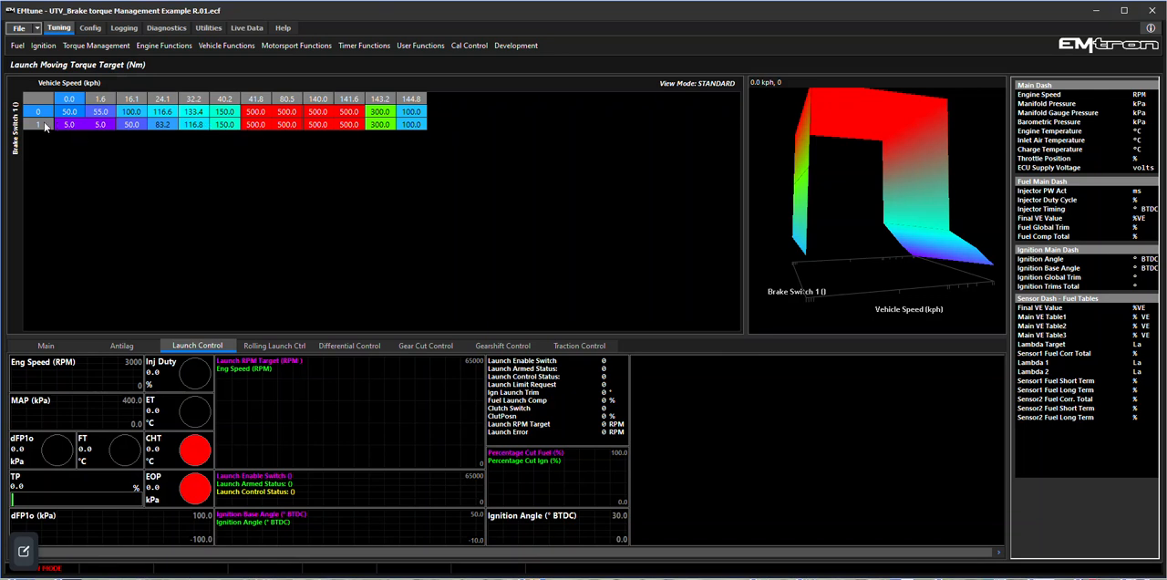
click(69, 111)
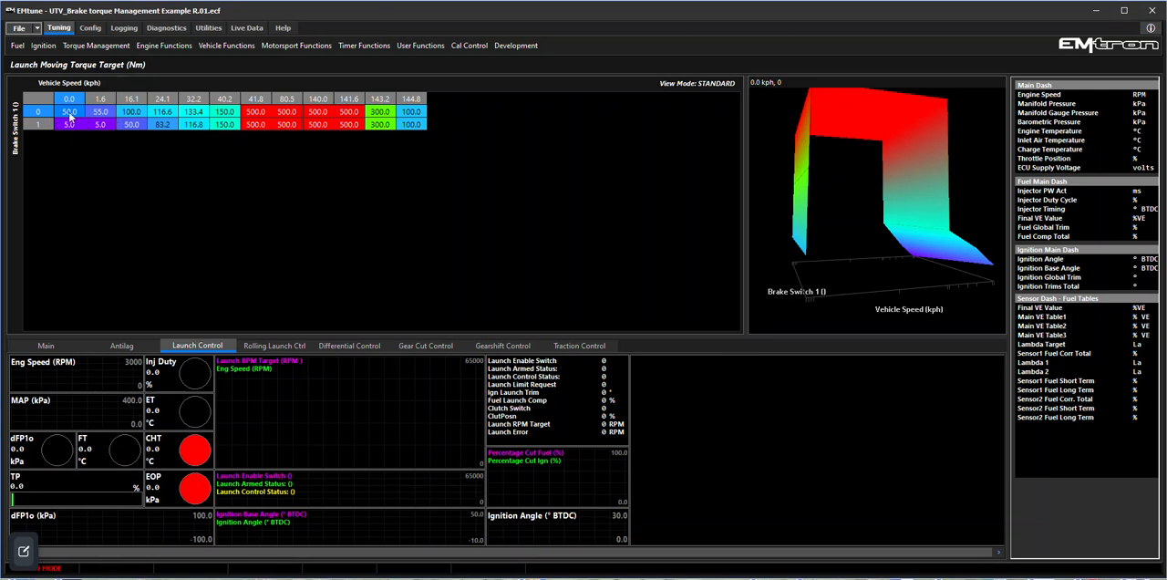
click(100, 111)
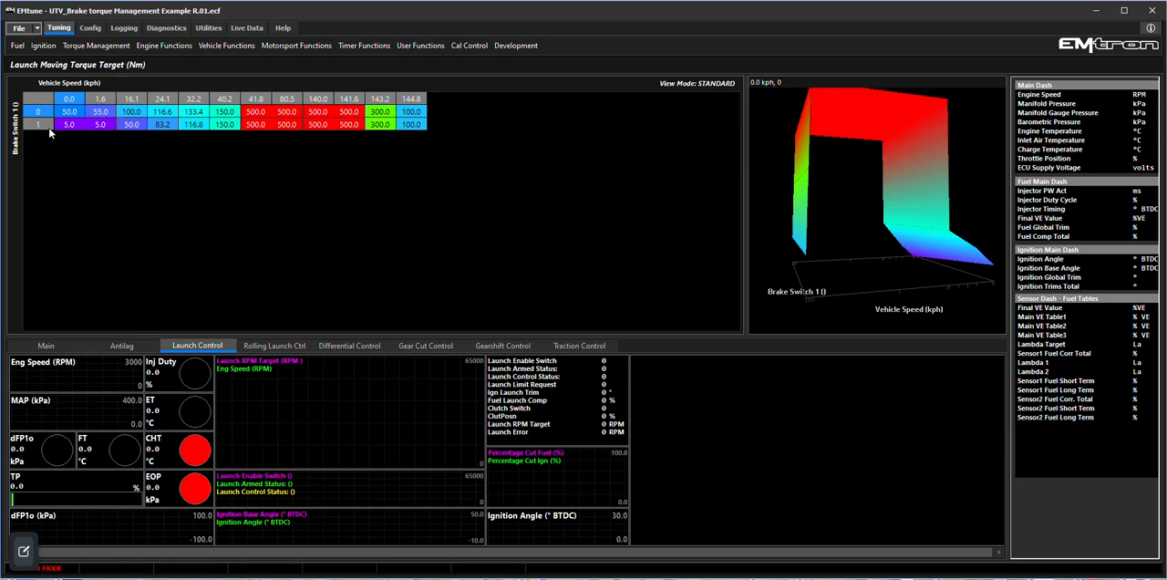
mouse_move(81, 139)
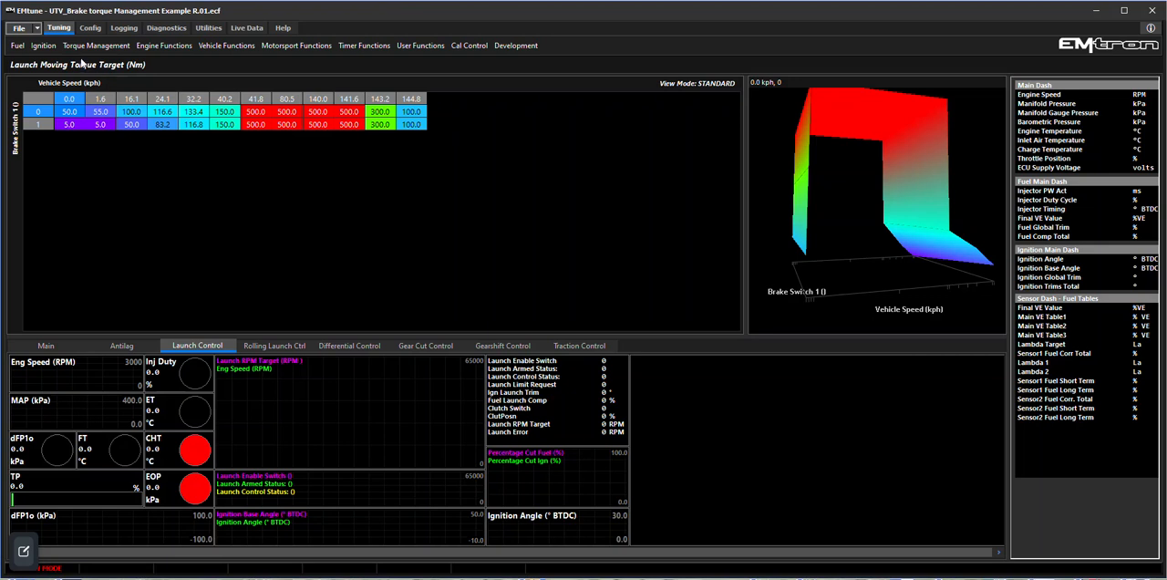
mouse_move(293, 221)
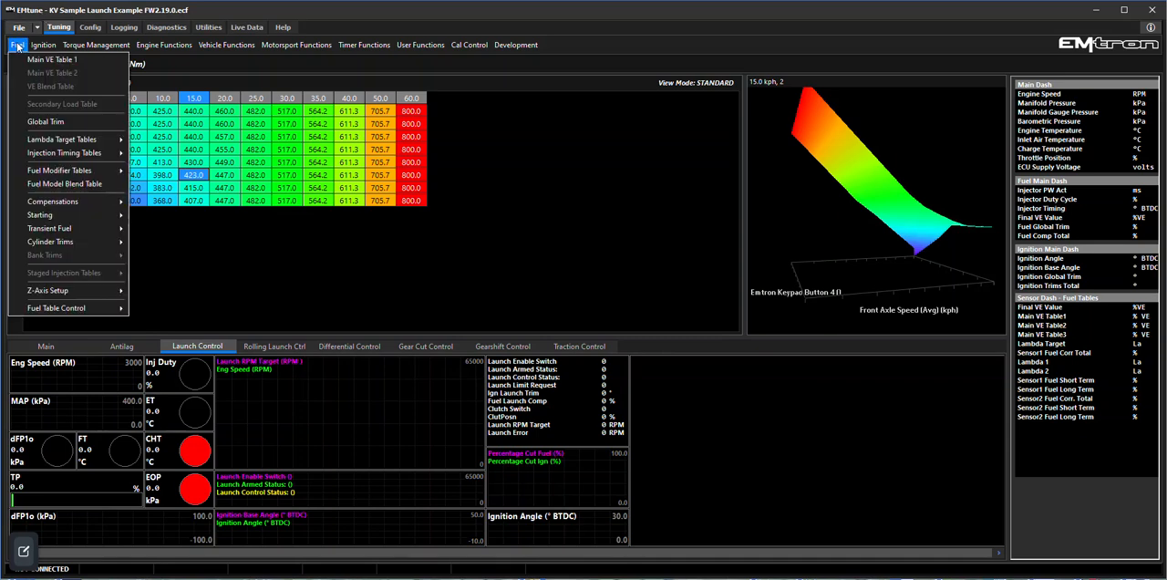
Step: Show Main VE Table 1 from the Fuel menu in the launch example file
click(52, 59)
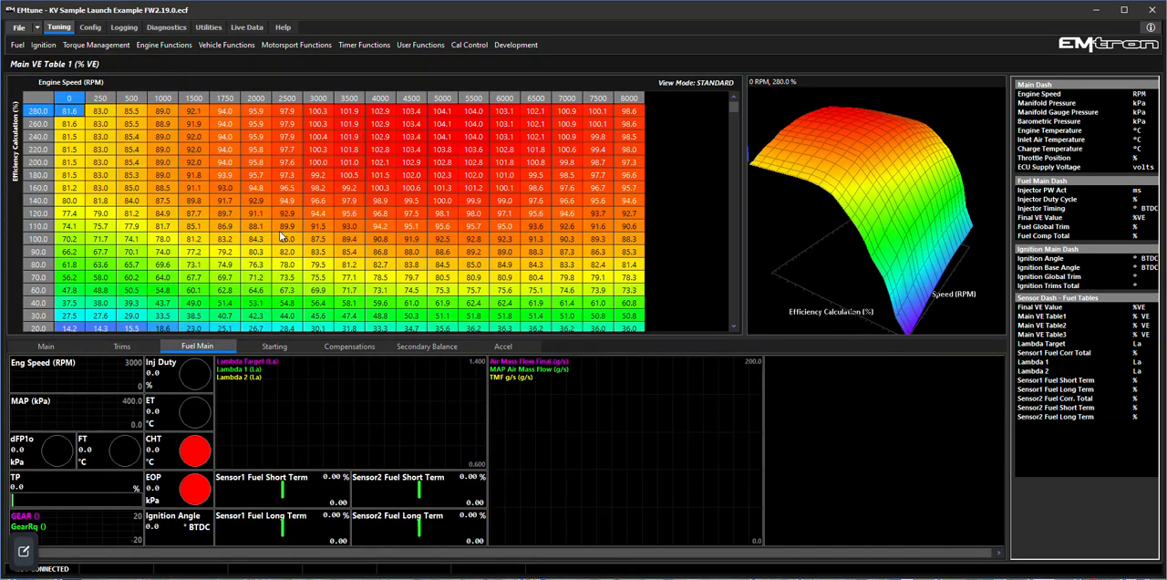